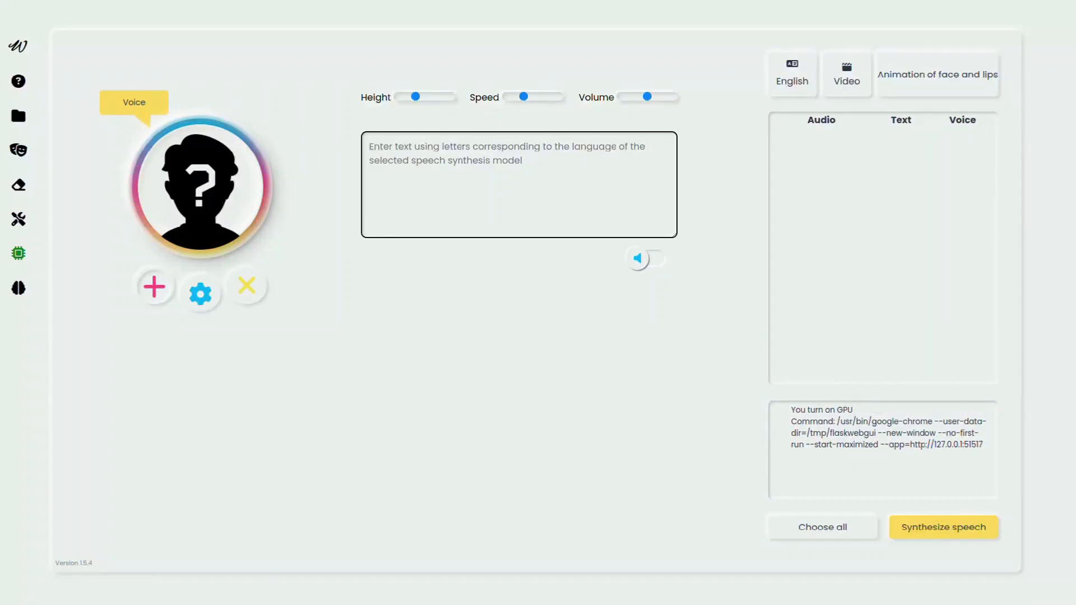
Enter the English 'How text to speech english model sounds' and Russian 'Как звучит одна из ру' texts and synthesize both clips.
text(How text to speech)
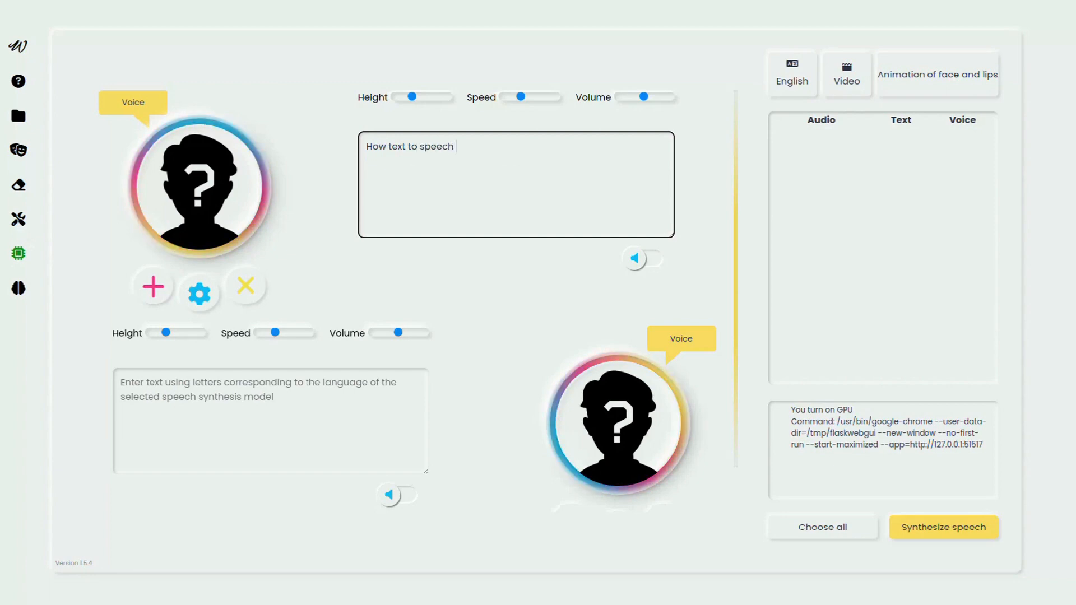
text(english model sounds)
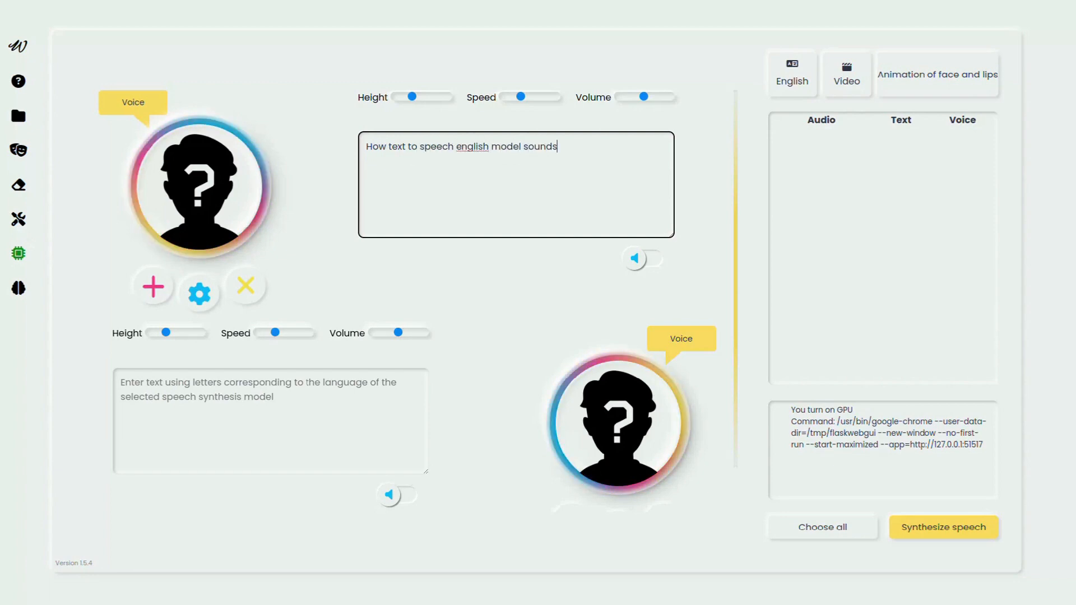
text(Как звучит одна из русских моделей)
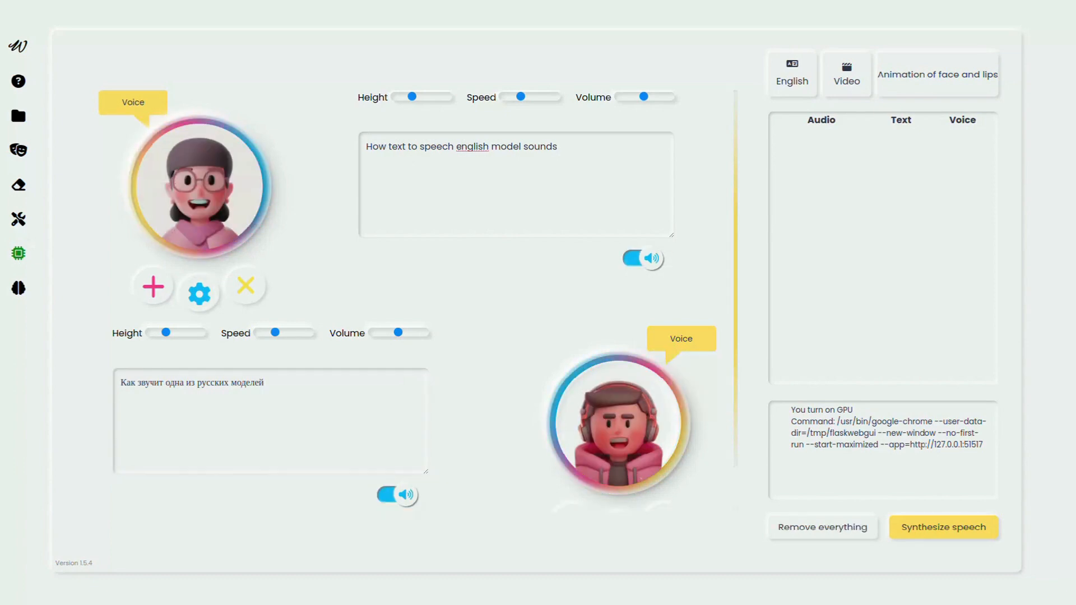
click(944, 527)
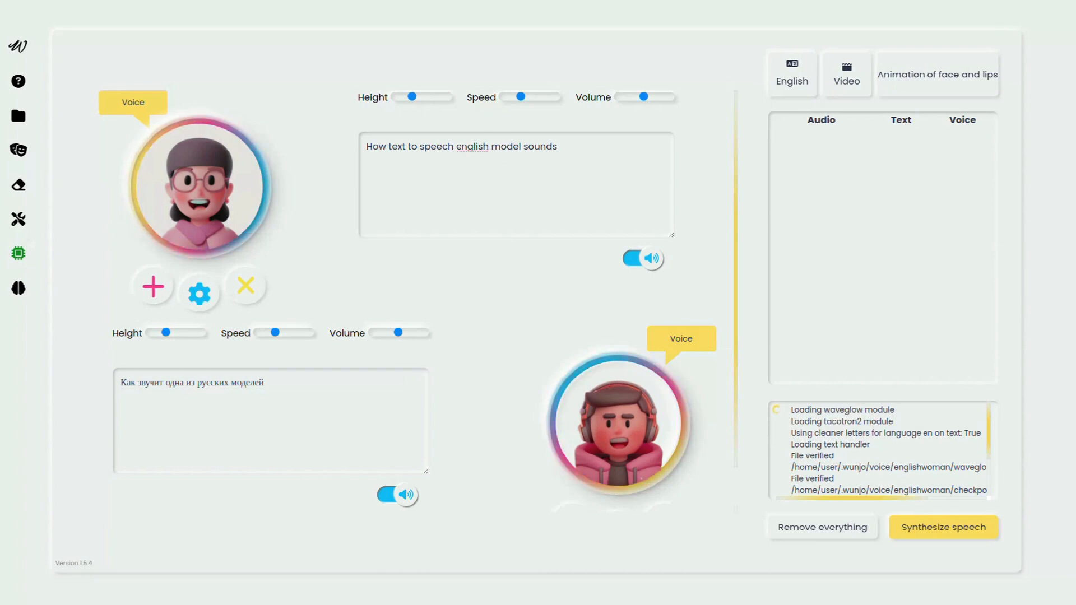
click(944, 527)
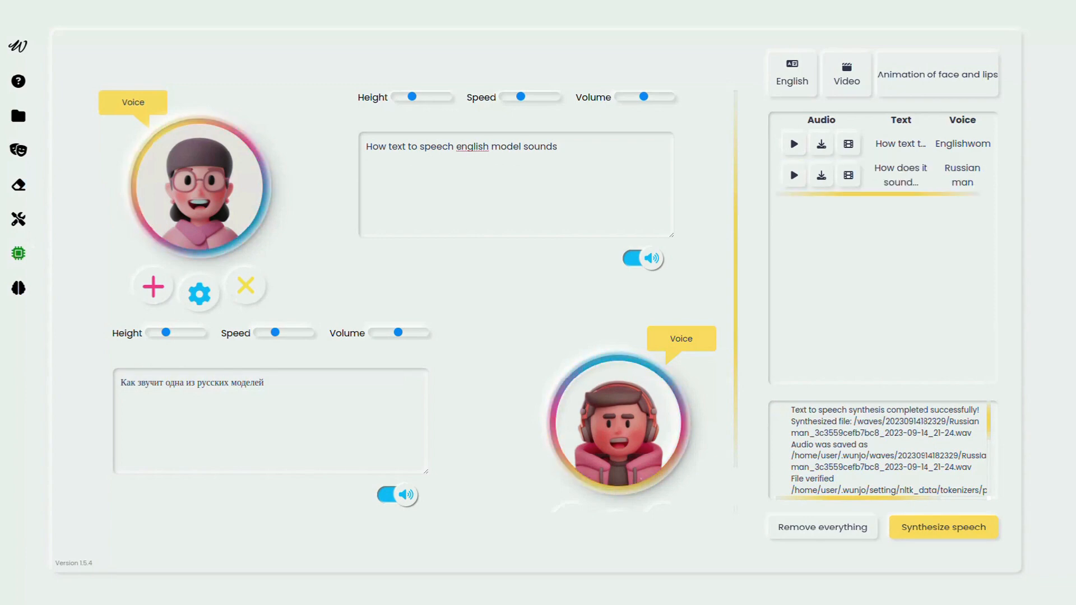
Rewrite the first text as 'So, maybe clone english voice on chinese?' and set its voice to Chinese with automatic translation.
text(c)
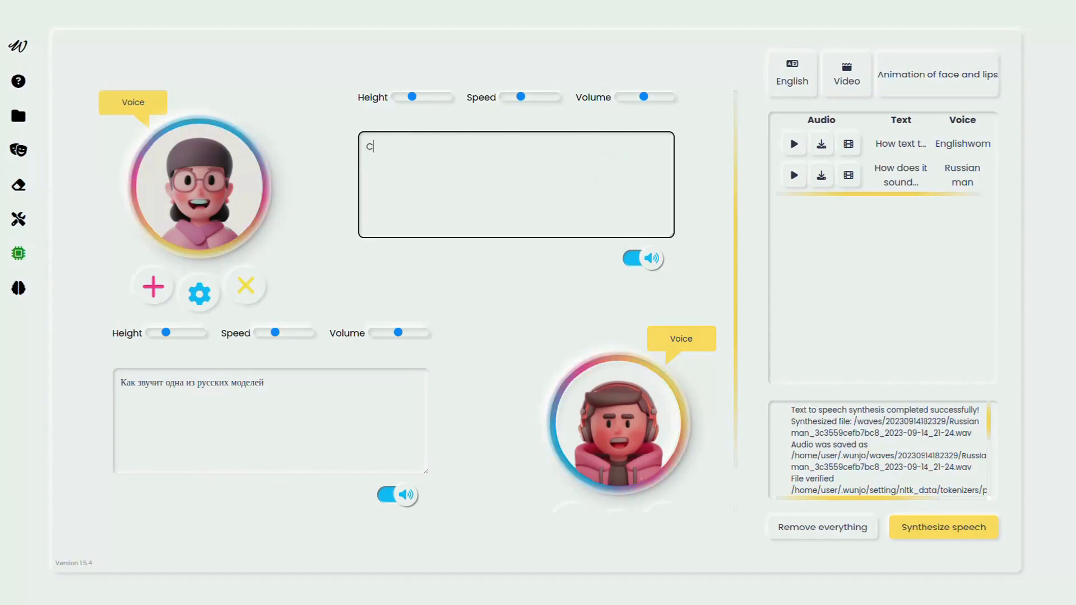
text(So, maybe)
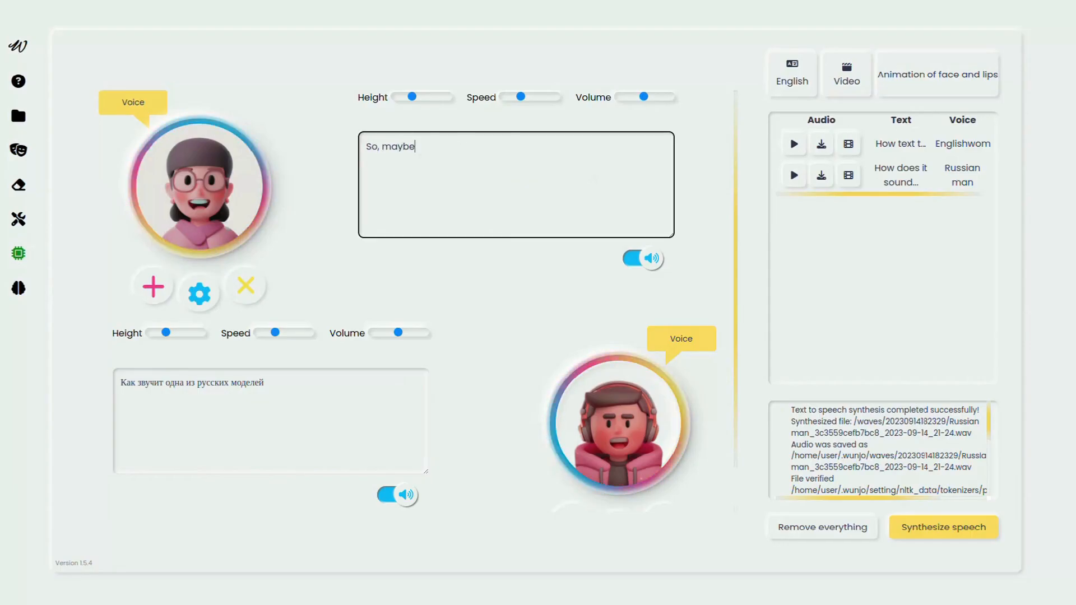
text(clone)
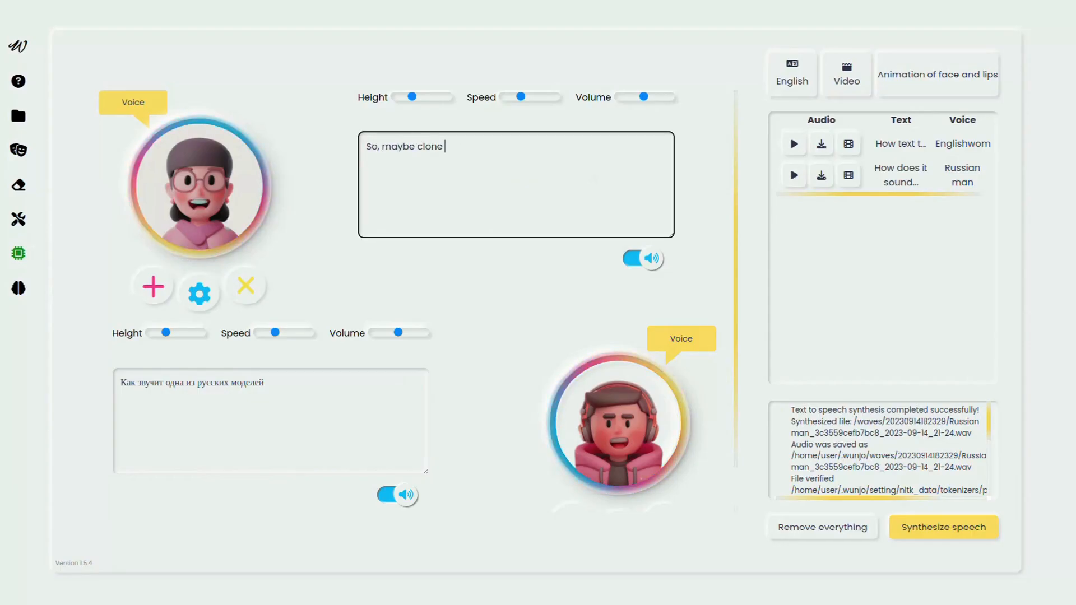
text(english voice on)
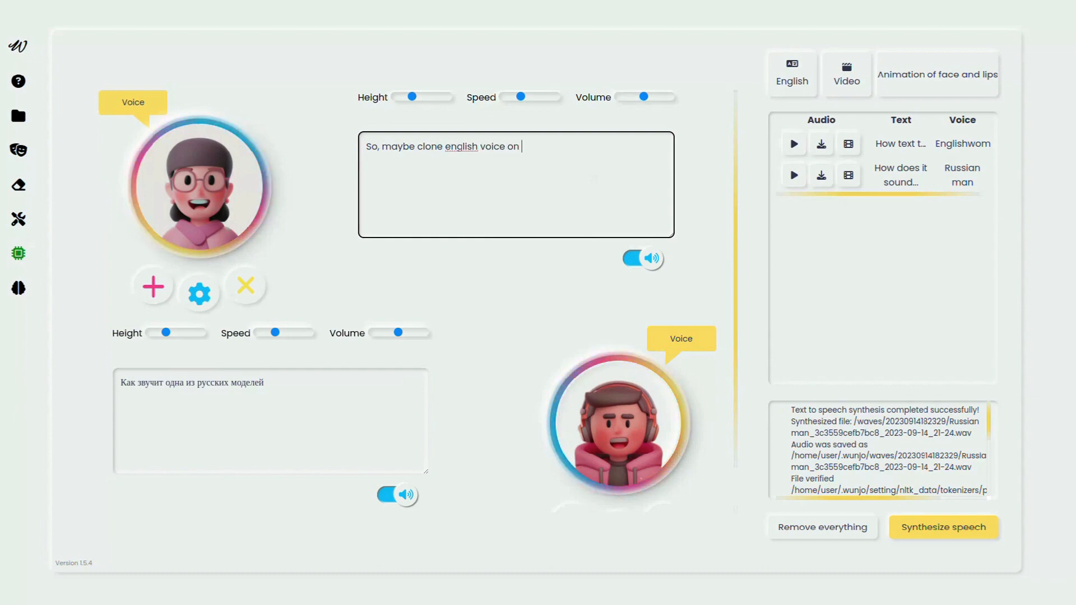
text(chinese?)
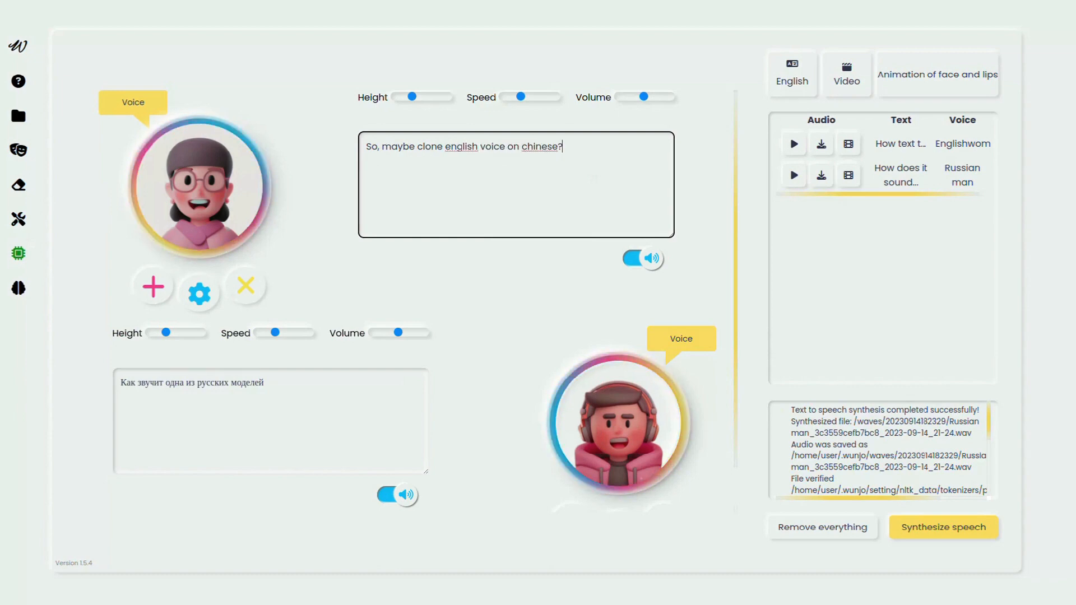
click(199, 287)
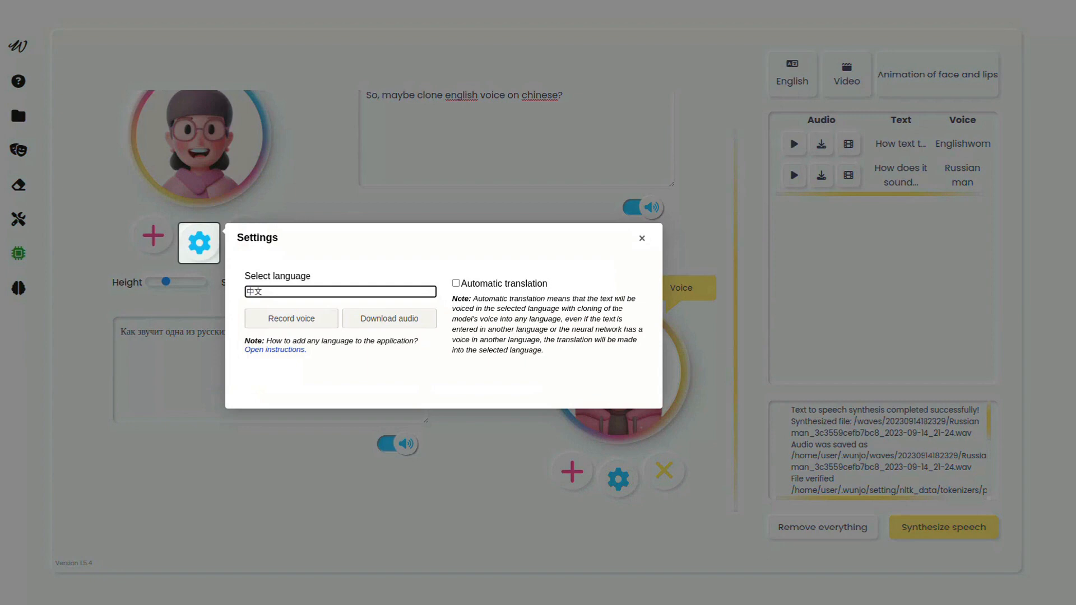
click(456, 283)
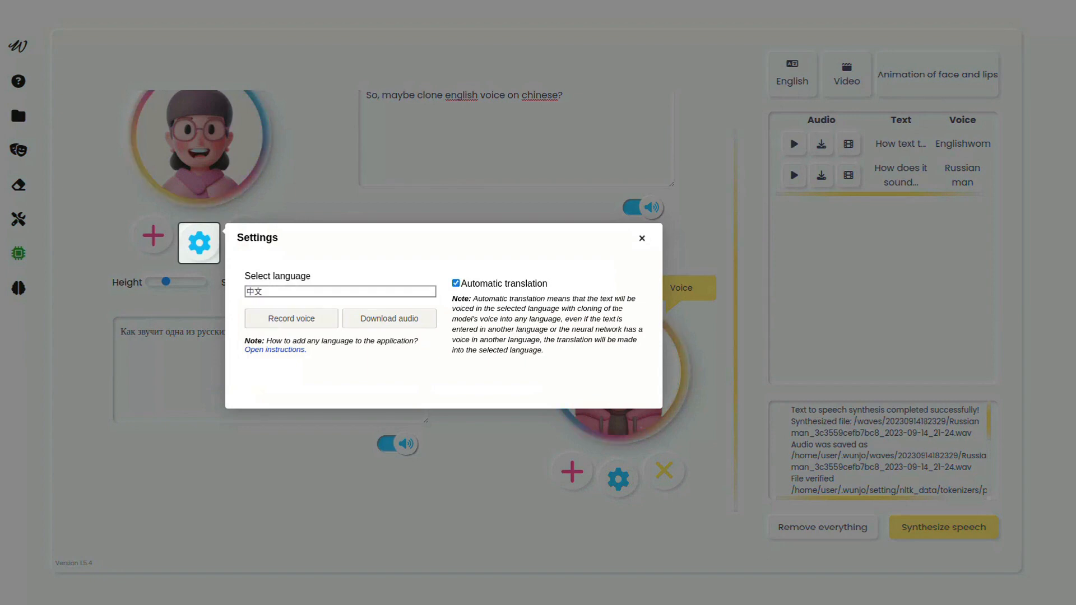
click(640, 237)
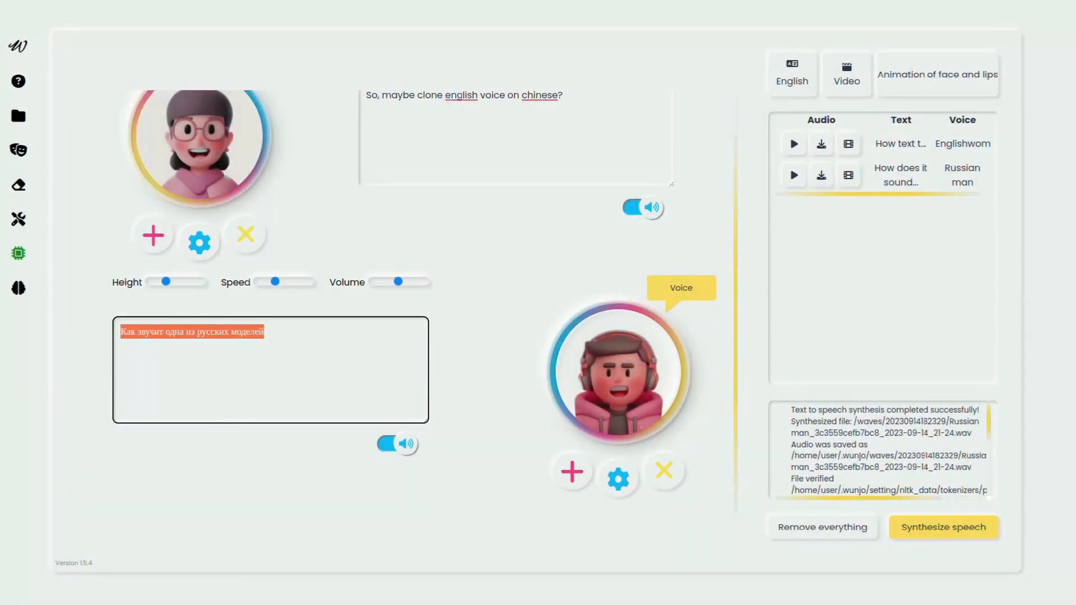
Rewrite the second text as a question about cloning Russian voice on English.
text(And clone russian voice a)
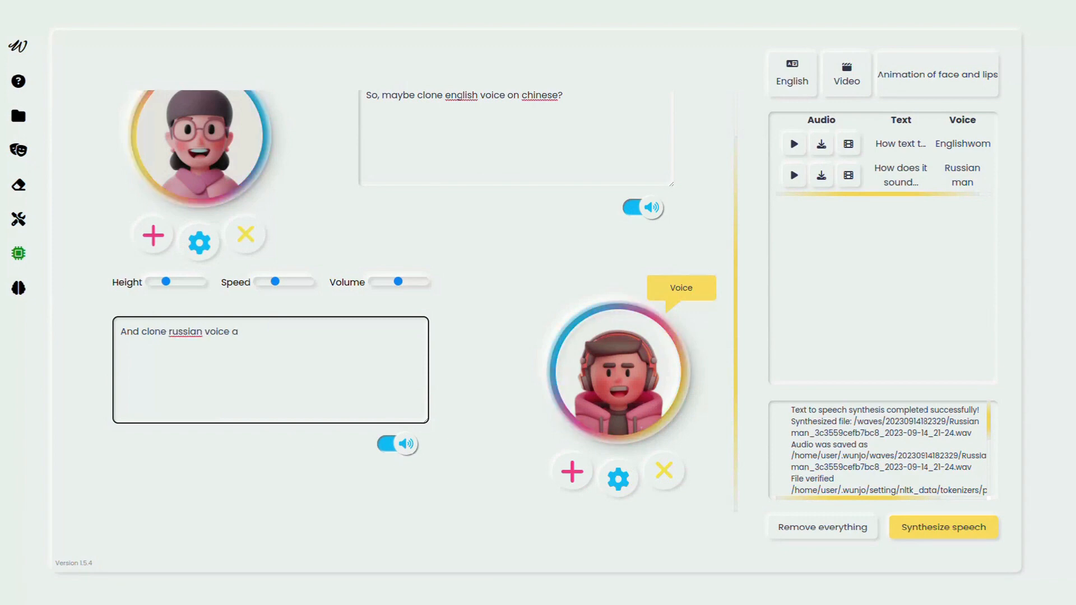
text(on english?)
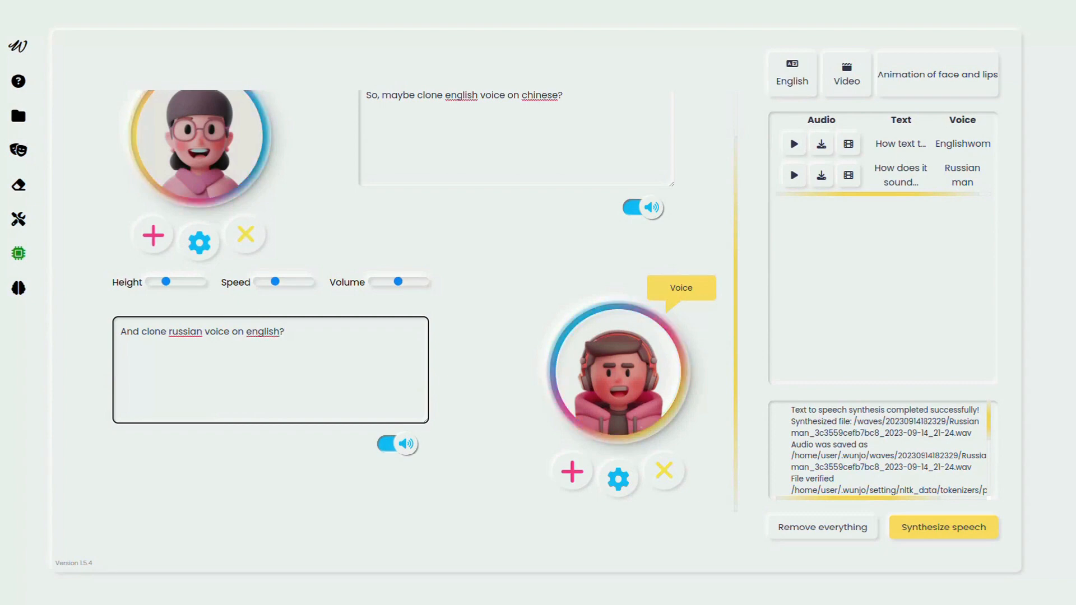
text(and my record)
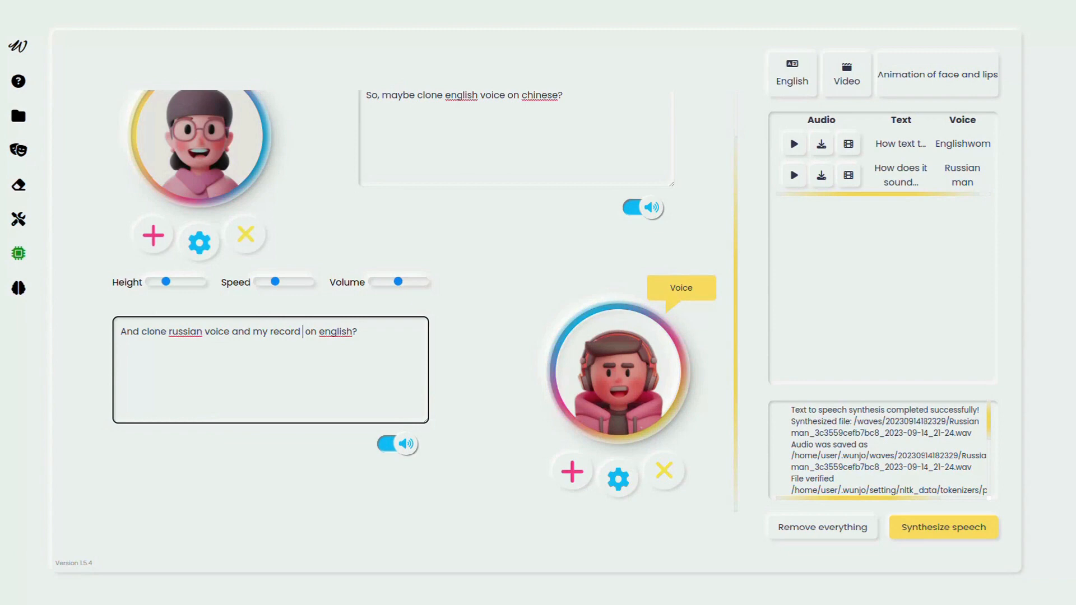
Set the second voice to clone recorded audio with automatic translation to English.
click(617, 479)
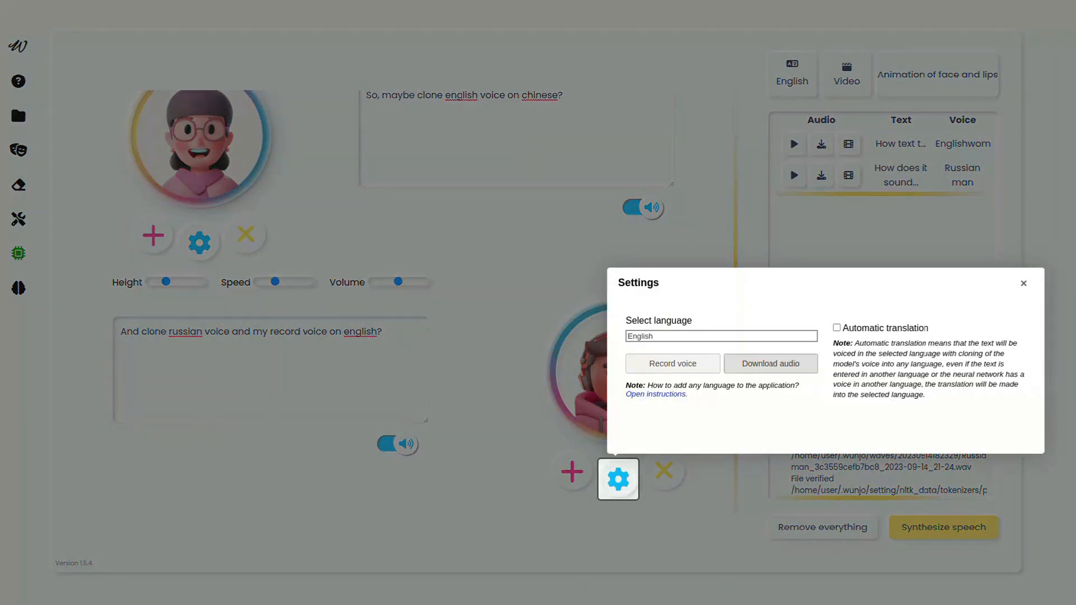
click(672, 363)
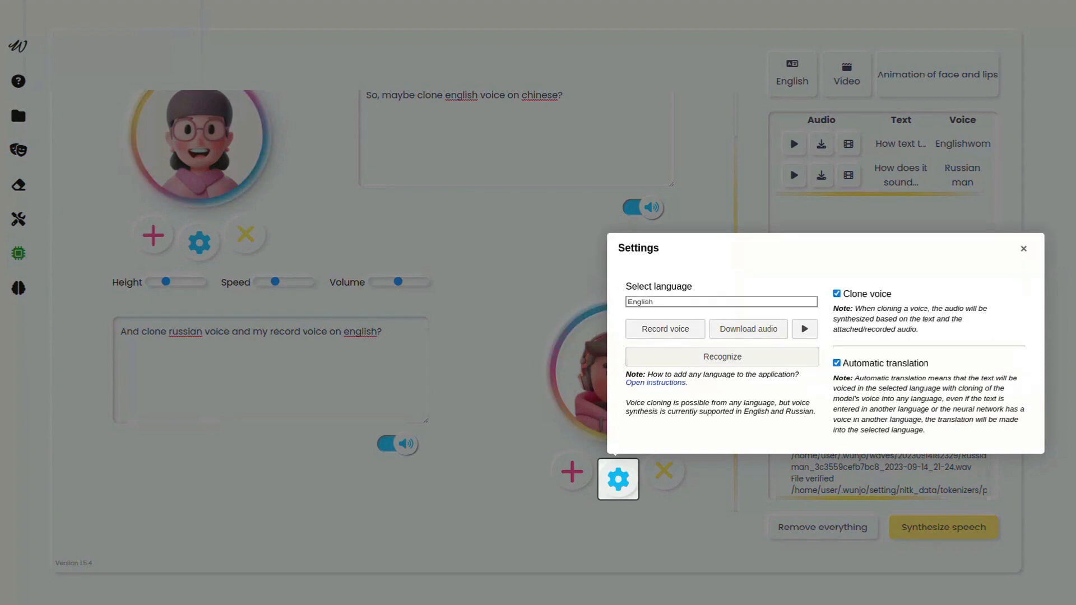
click(1024, 249)
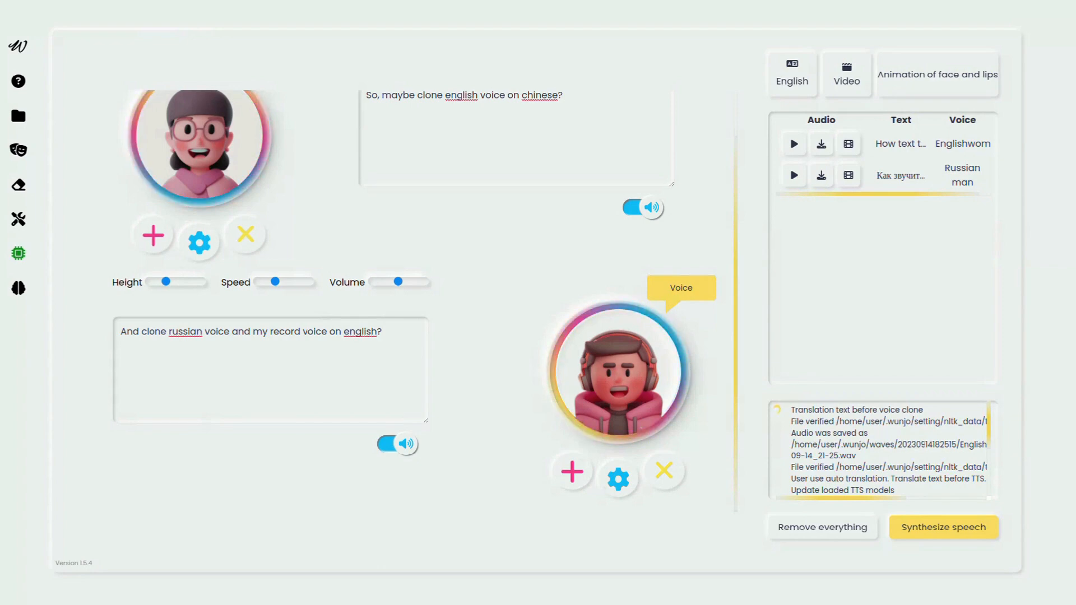
Synthesize speech with the new settings and play the cloned Russian man and cloned-voice clips.
click(943, 527)
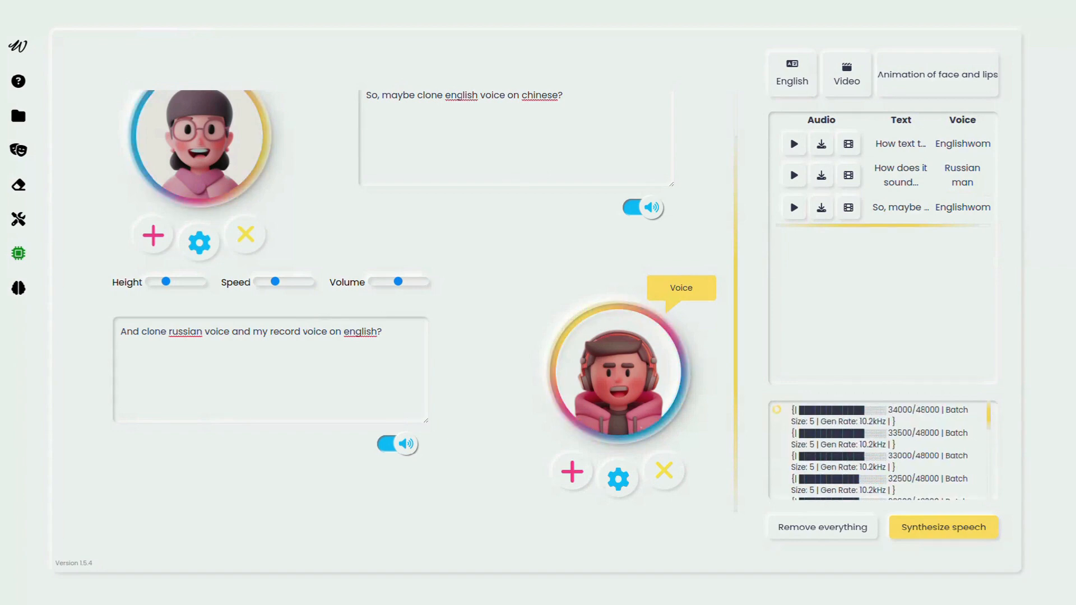
click(943, 527)
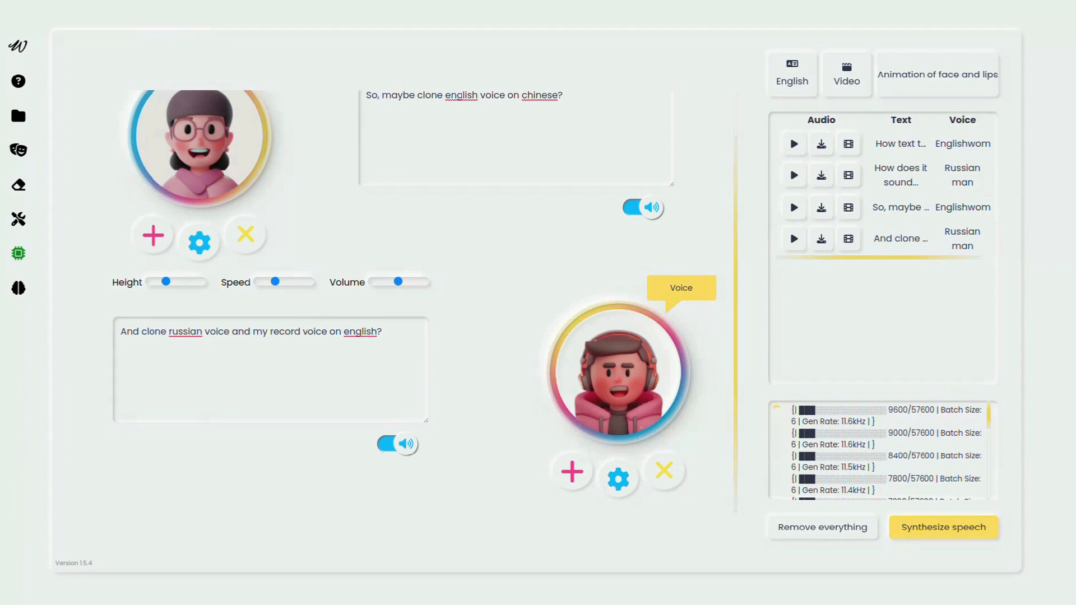
click(794, 238)
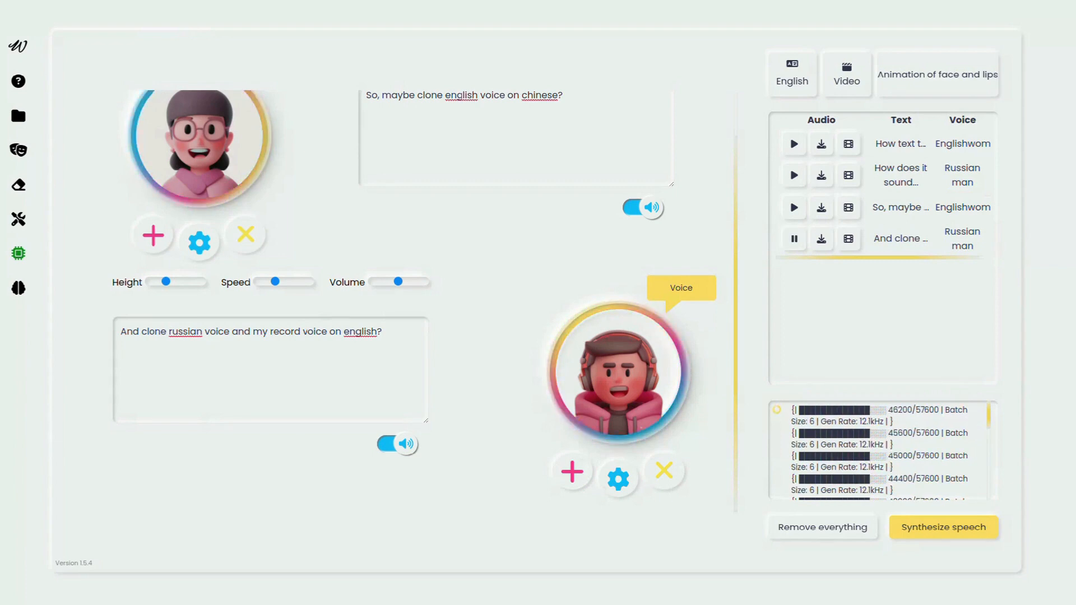
click(942, 527)
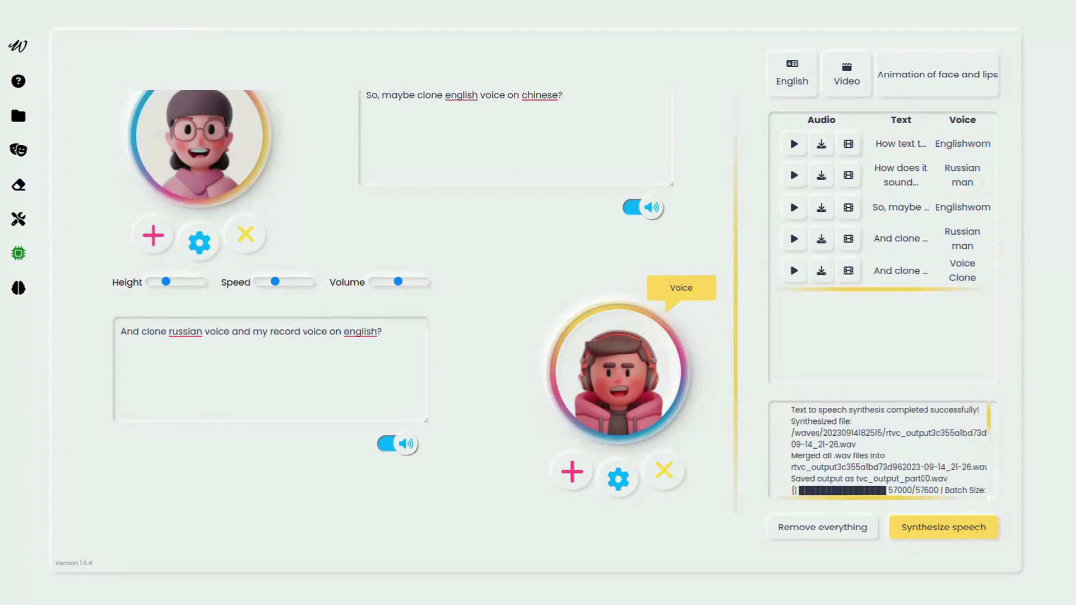
click(794, 270)
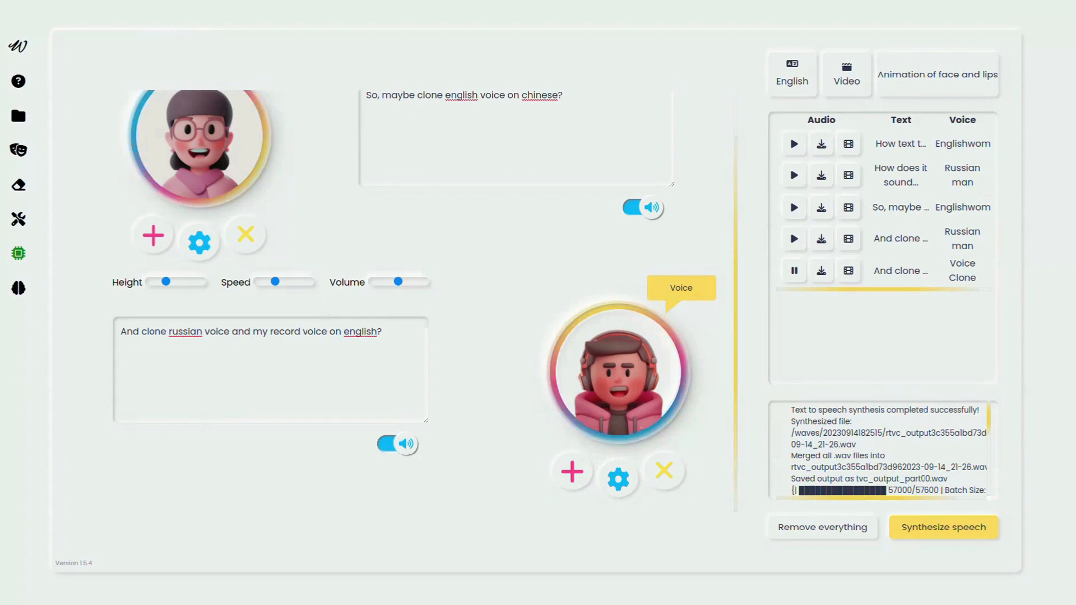
Load the bearded man's portrait in Animation of face and lips and expand Advanced Settings.
click(937, 74)
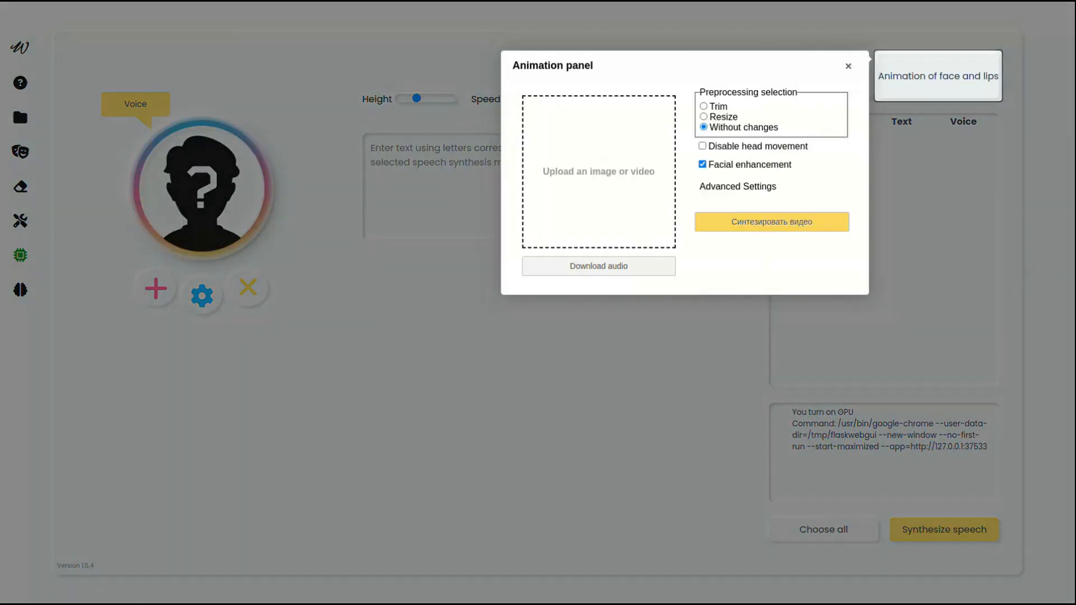
click(598, 170)
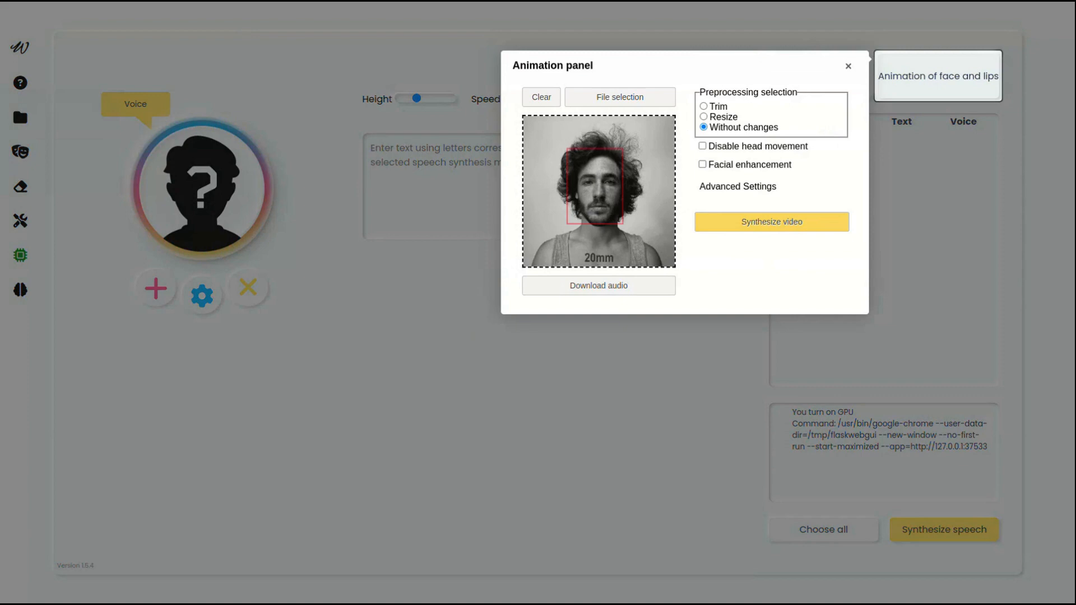
click(738, 187)
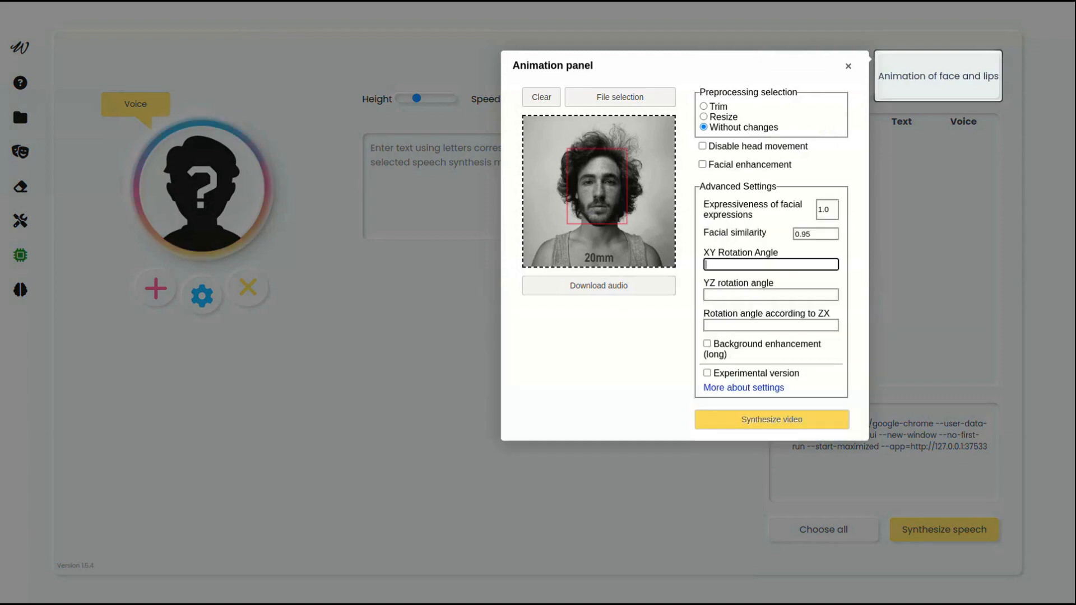
Enter head rotation XY -15,0,-15,15, YZ 0,10,0 and ZX 0, then synthesize the video.
text(-15,0,15,)
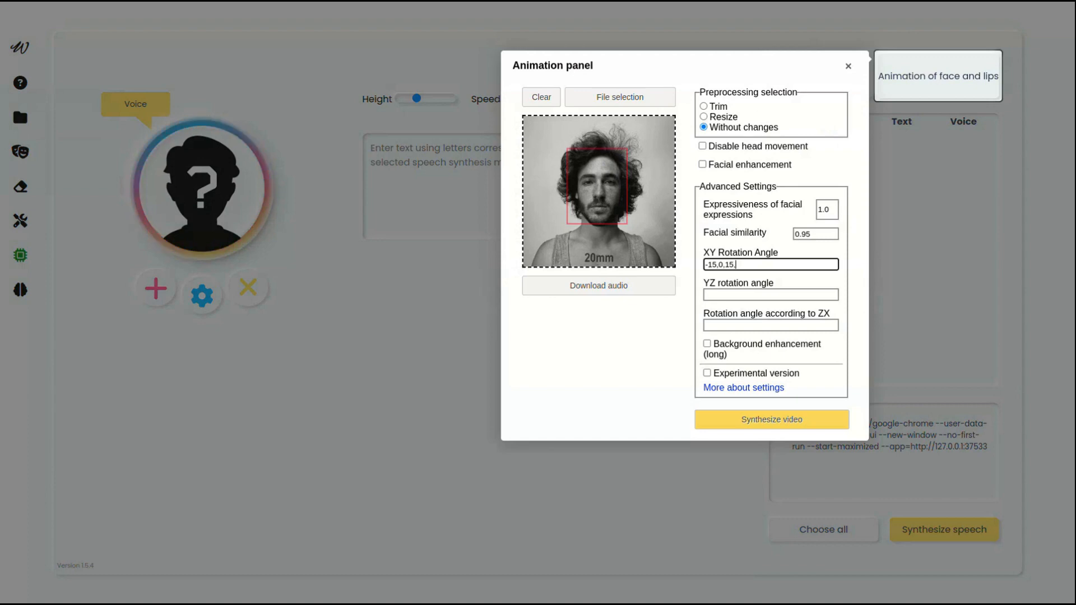
text(-15,0,-15,)
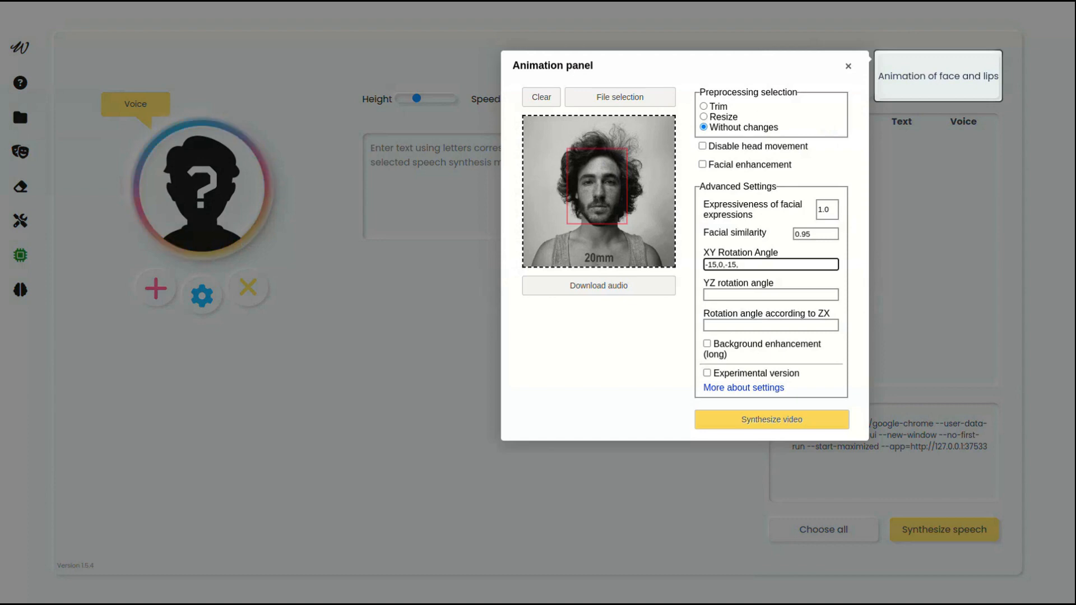
text(15)
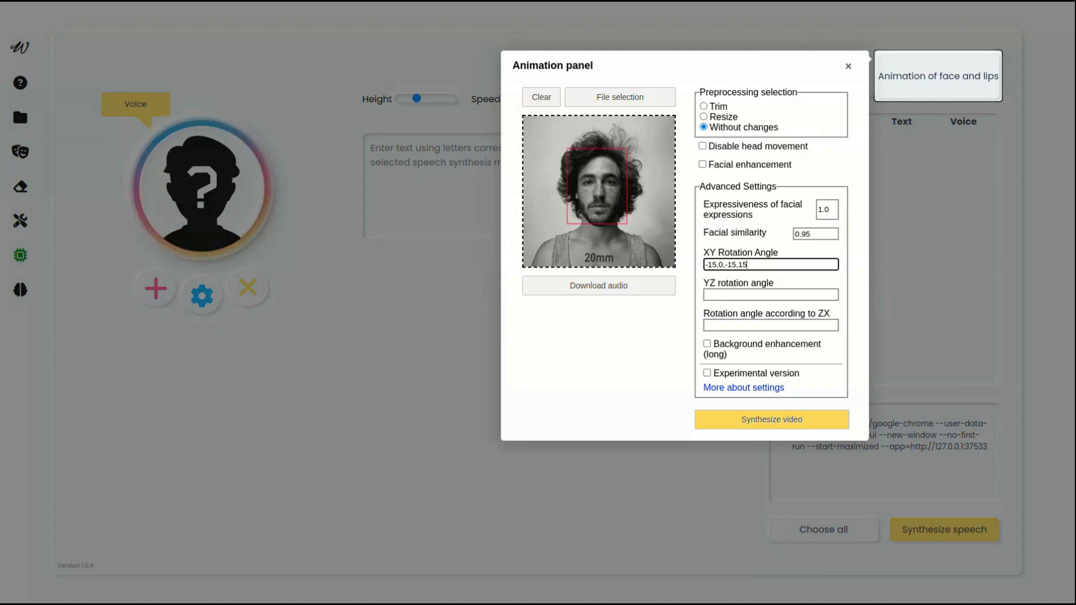
text(0,10,0)
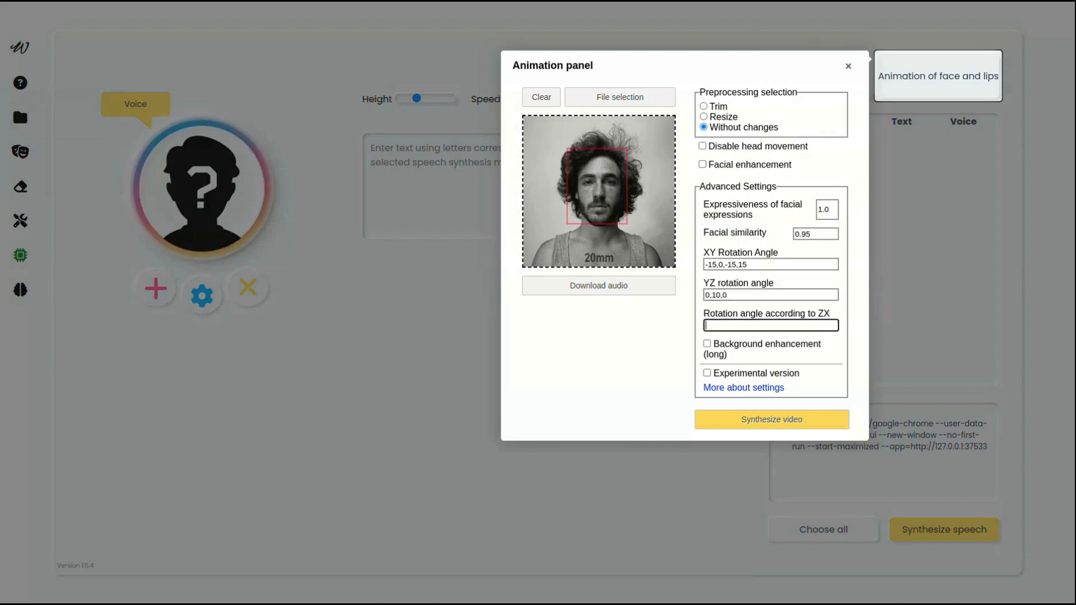
text(0)
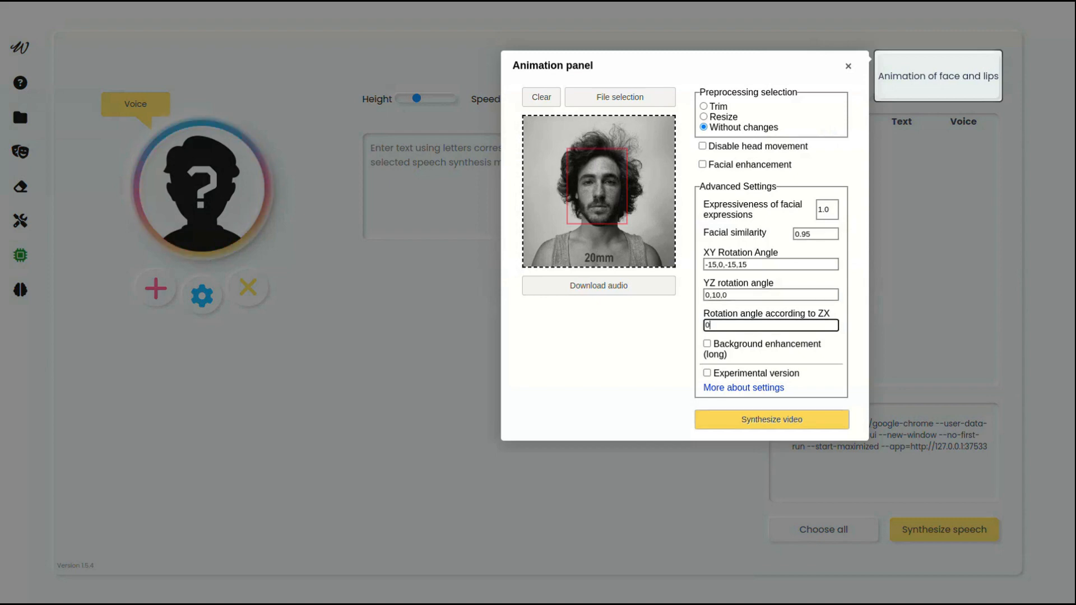
click(771, 419)
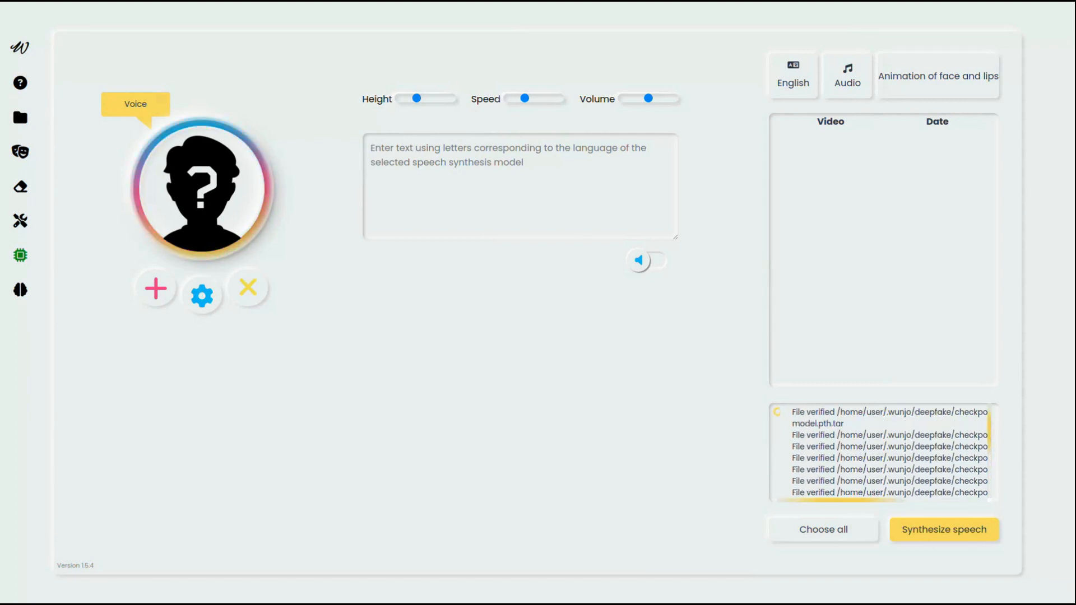
Generate the talking-face video from the portrait and play the finished result.
click(943, 529)
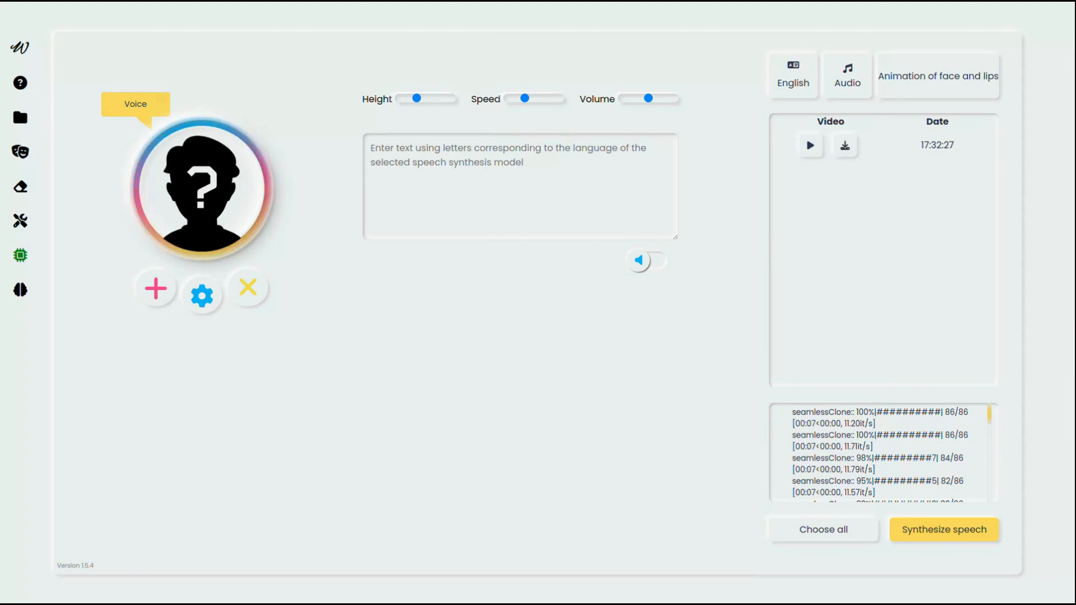
click(809, 146)
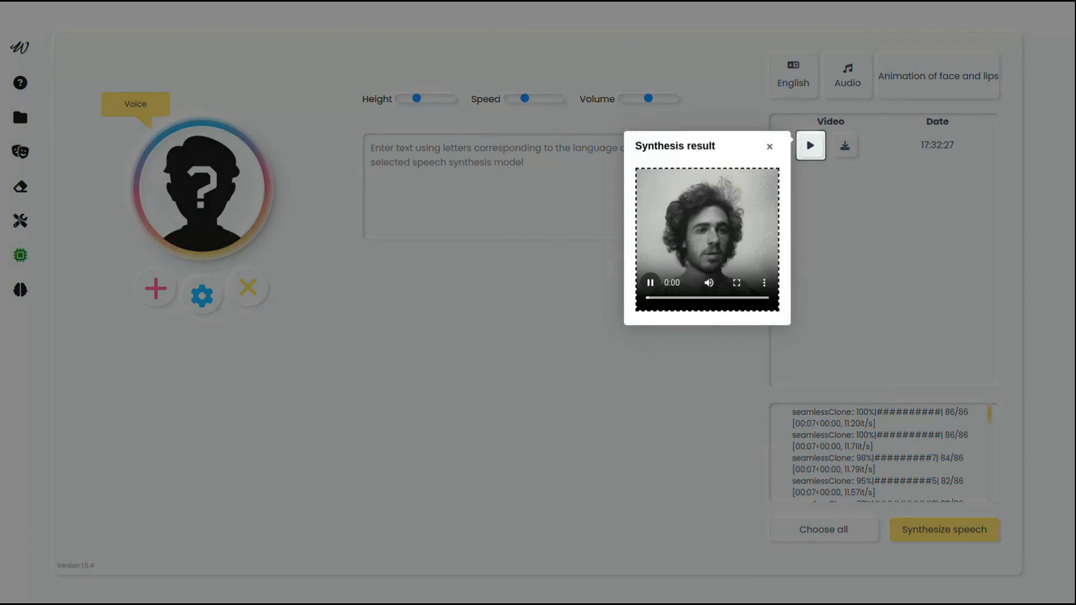
Close the result preview and load the young man's video as the animation face source.
click(769, 146)
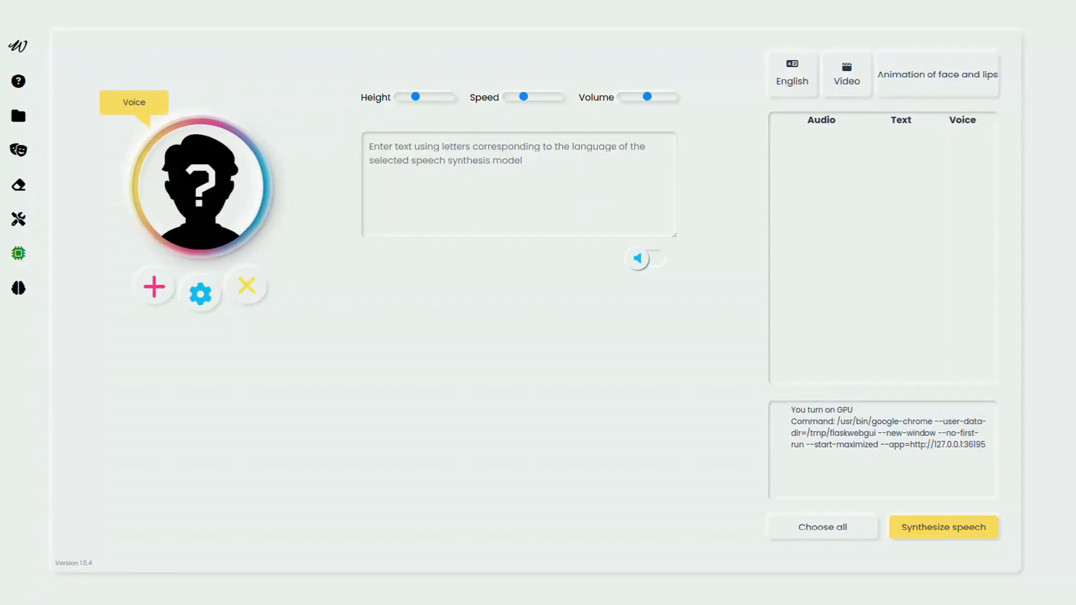
click(937, 75)
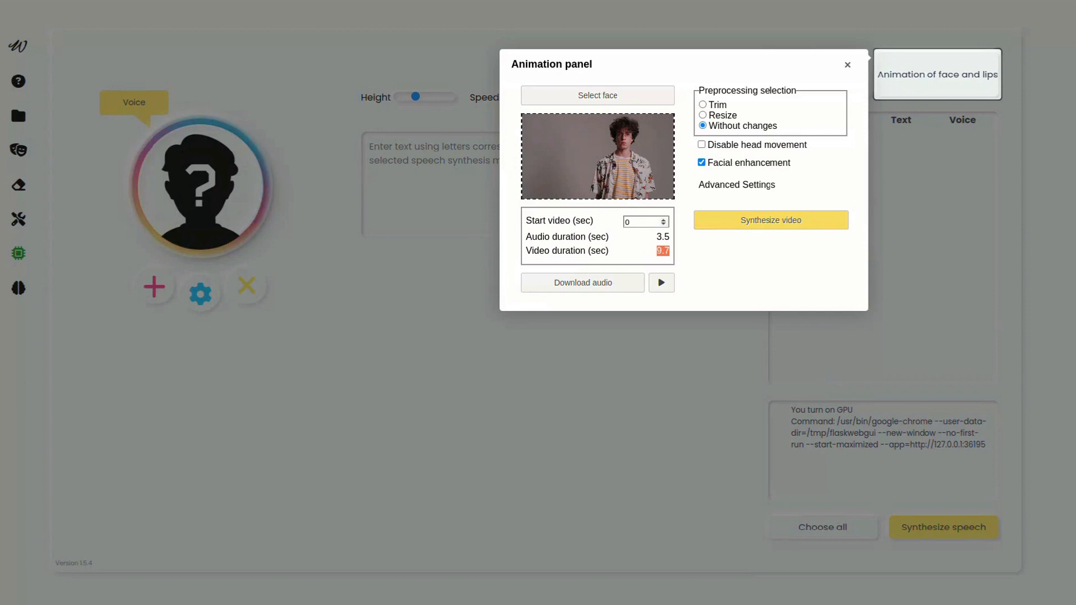
Start the video at 6.2 s, select the face, set facial similarity 1.5 without enhancement, and synthesize.
click(641, 221)
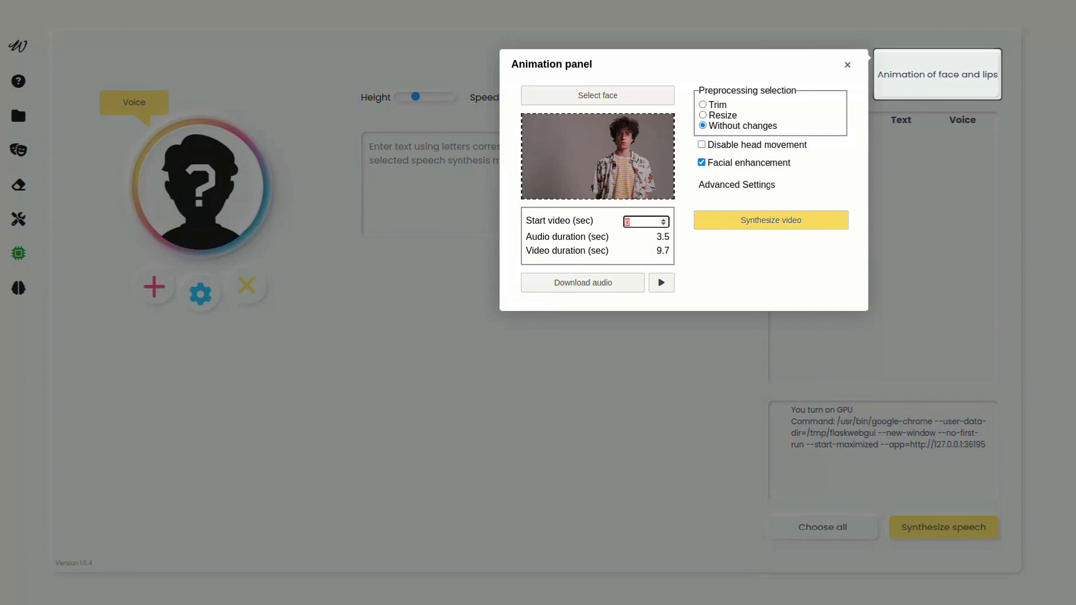
text(6.2)
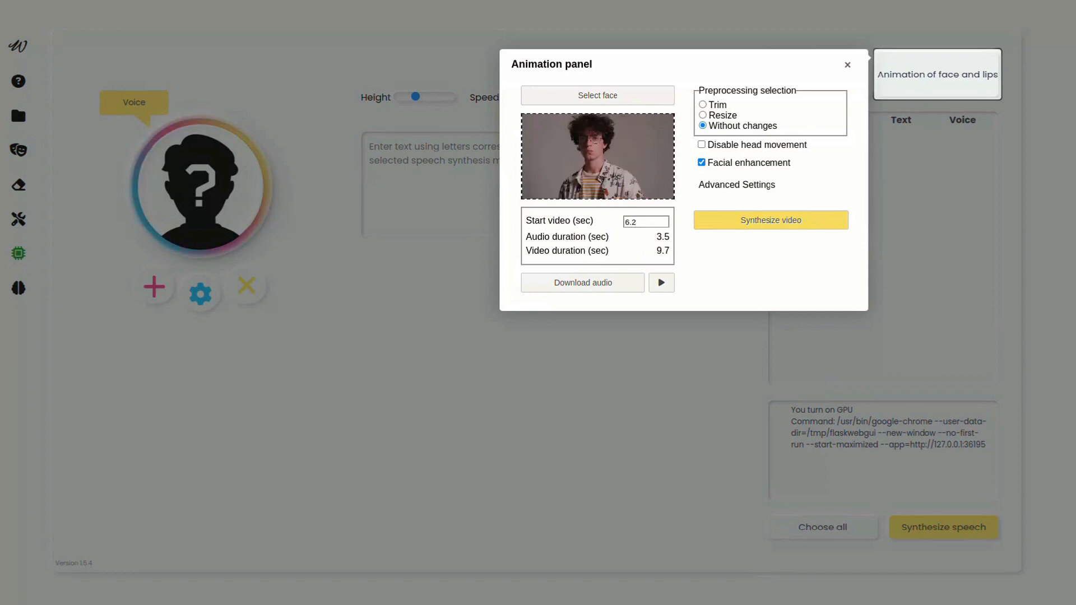
click(598, 95)
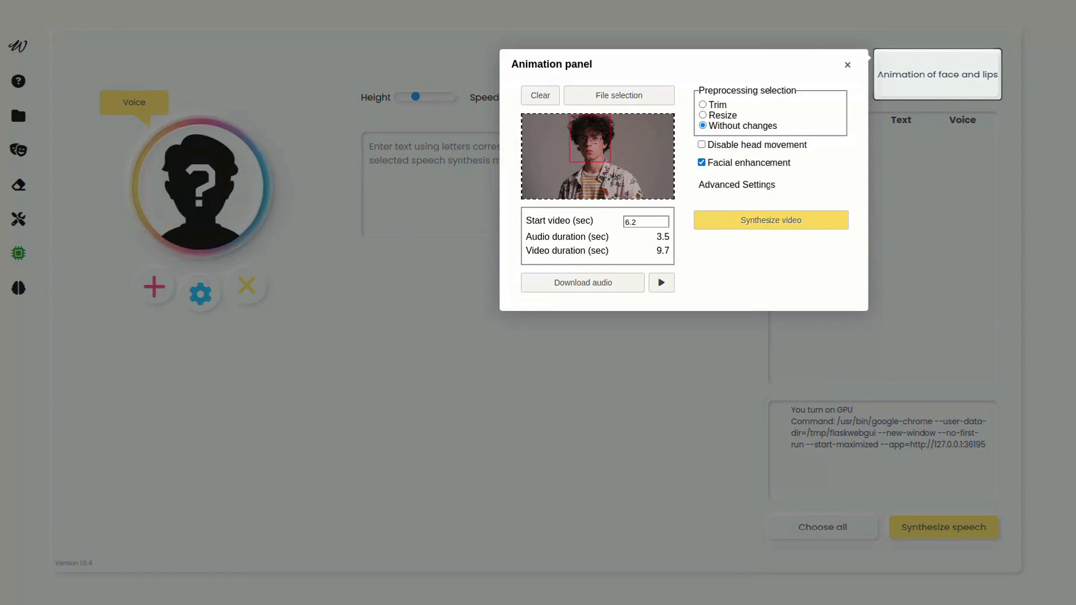
click(736, 185)
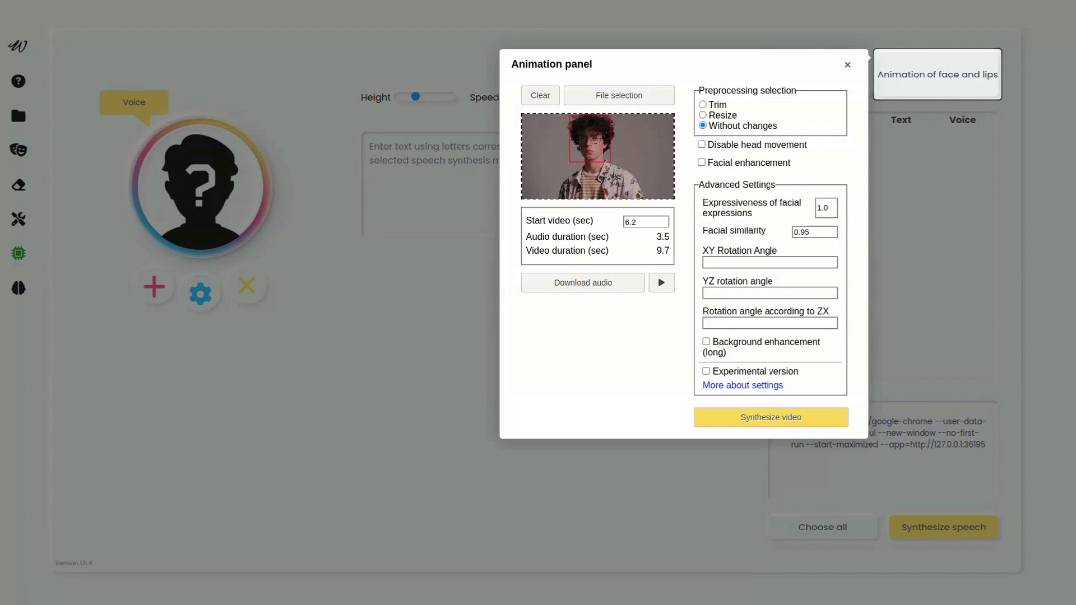
click(814, 231)
text(1.5)
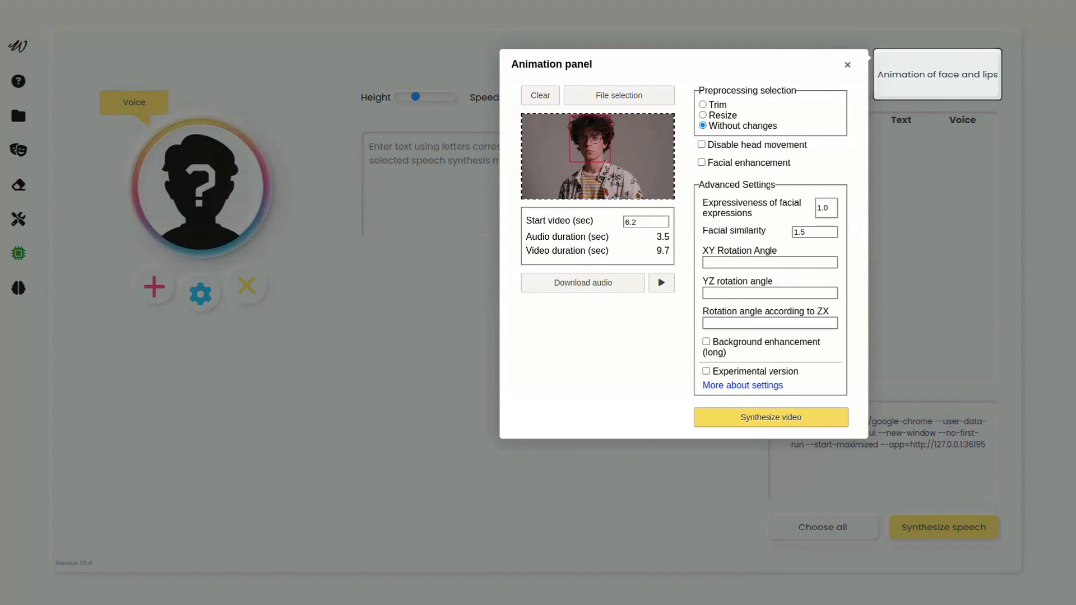
click(770, 417)
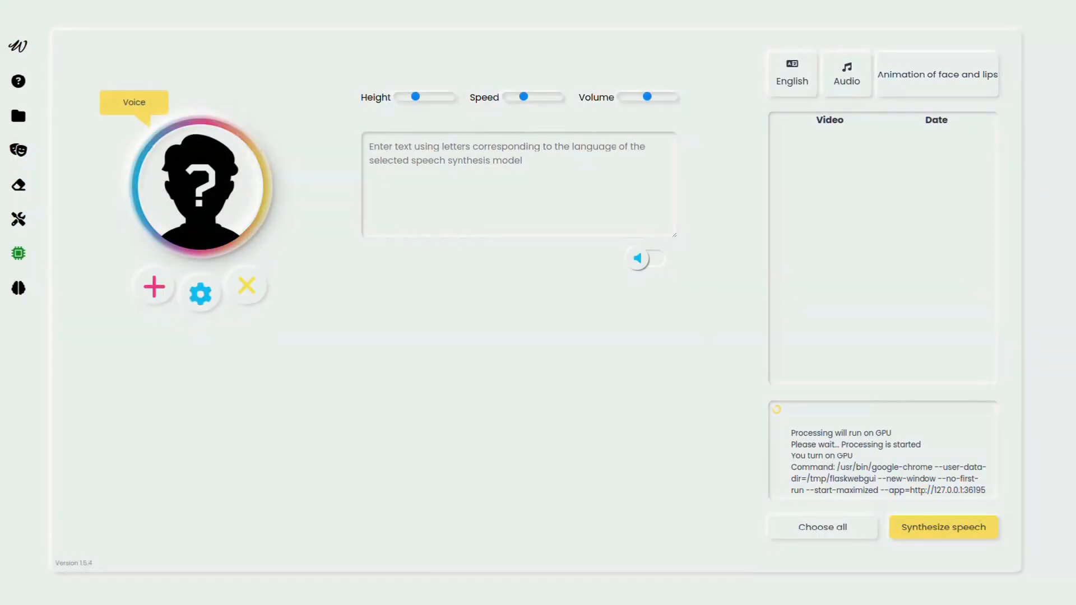
Set up Face change with the office video as target and the paint-smeared man's photo as face source.
click(18, 150)
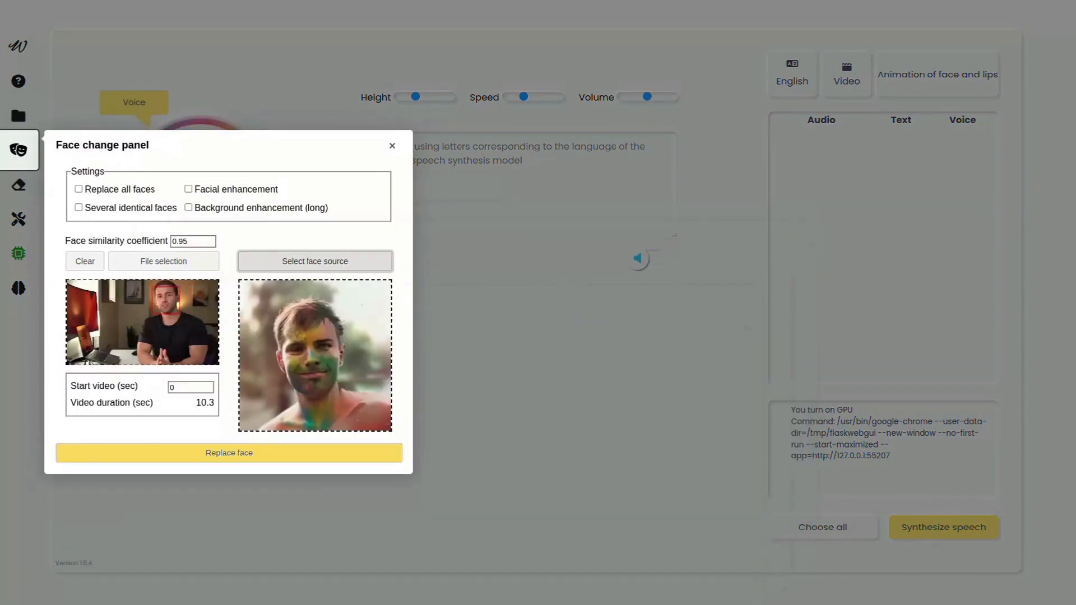
Run the face swap to 100% so the finished video appears in the results table.
click(313, 261)
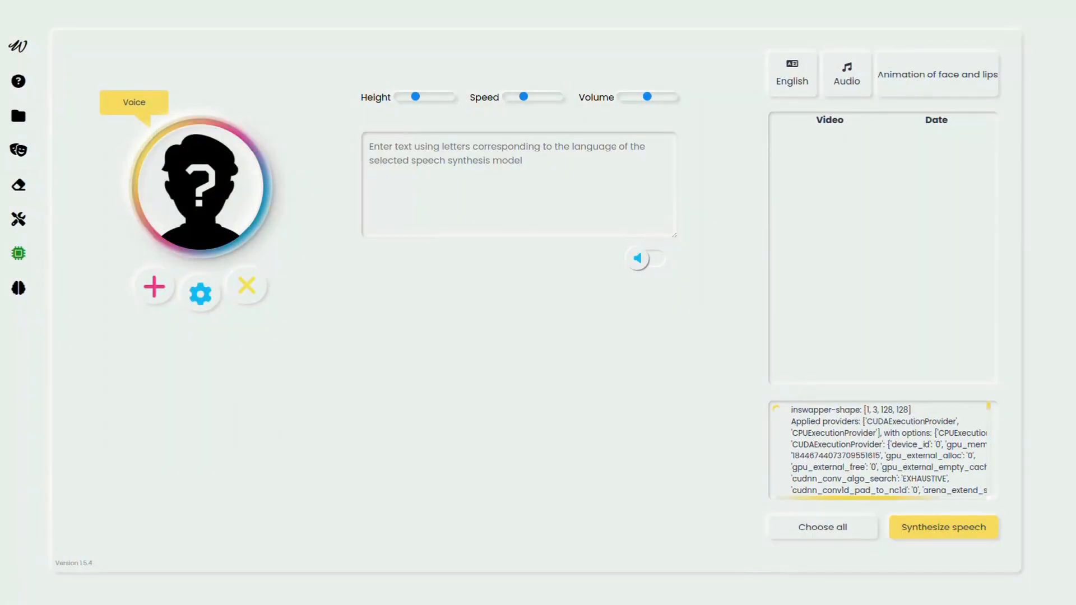
click(943, 527)
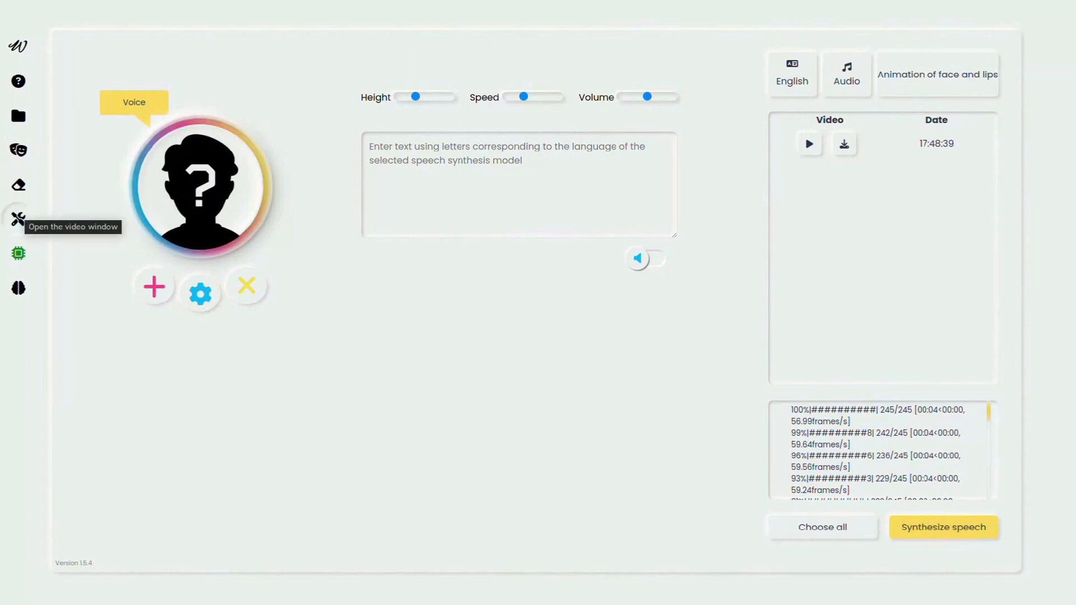
Replace the man's face in the desk video with the face from test1.png.
click(18, 149)
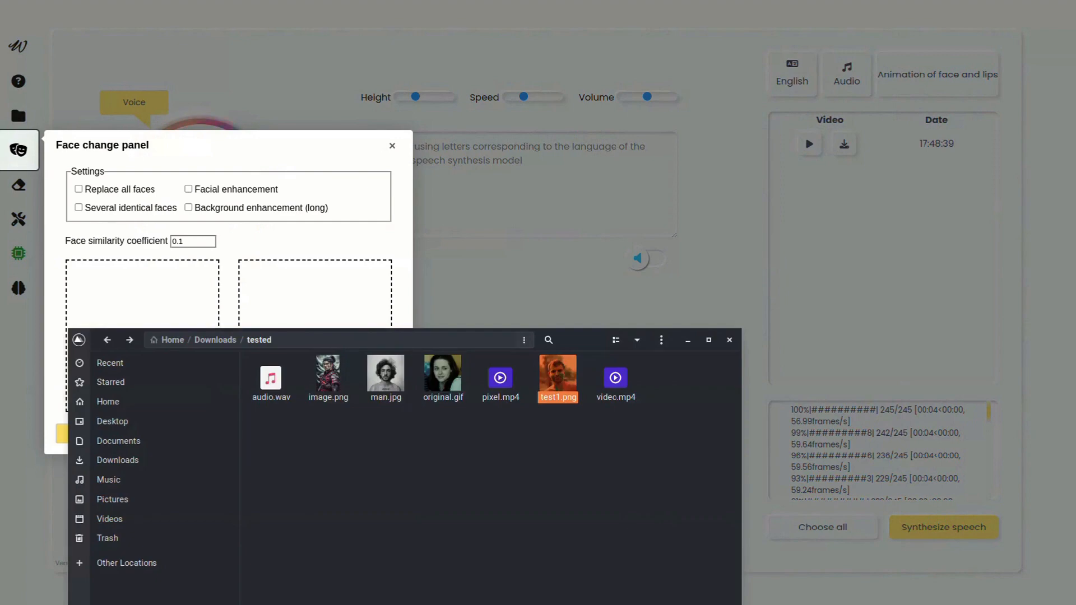
double_click(557, 378)
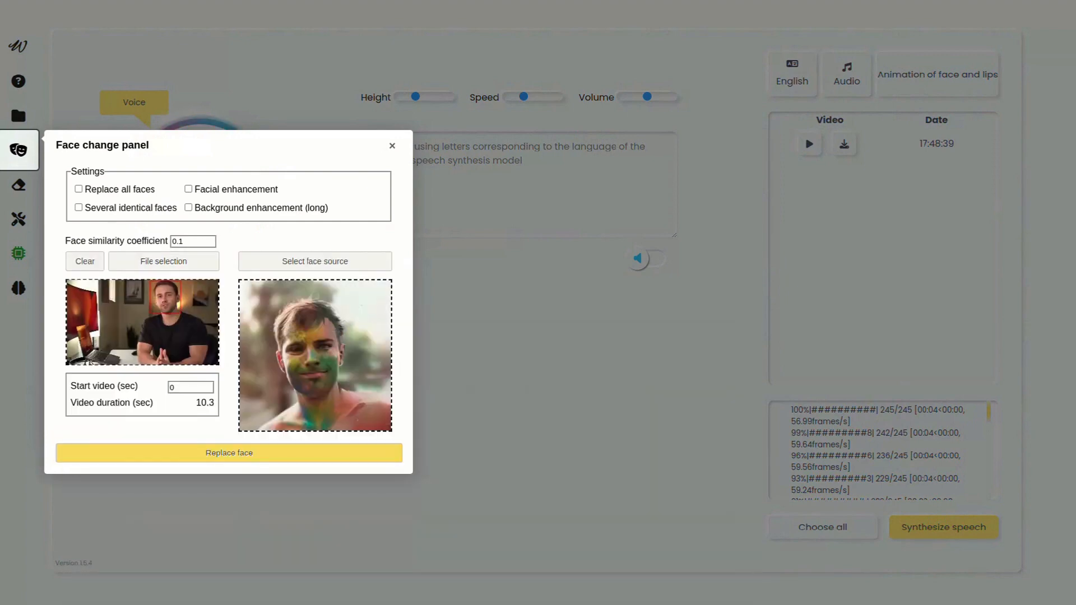
click(393, 146)
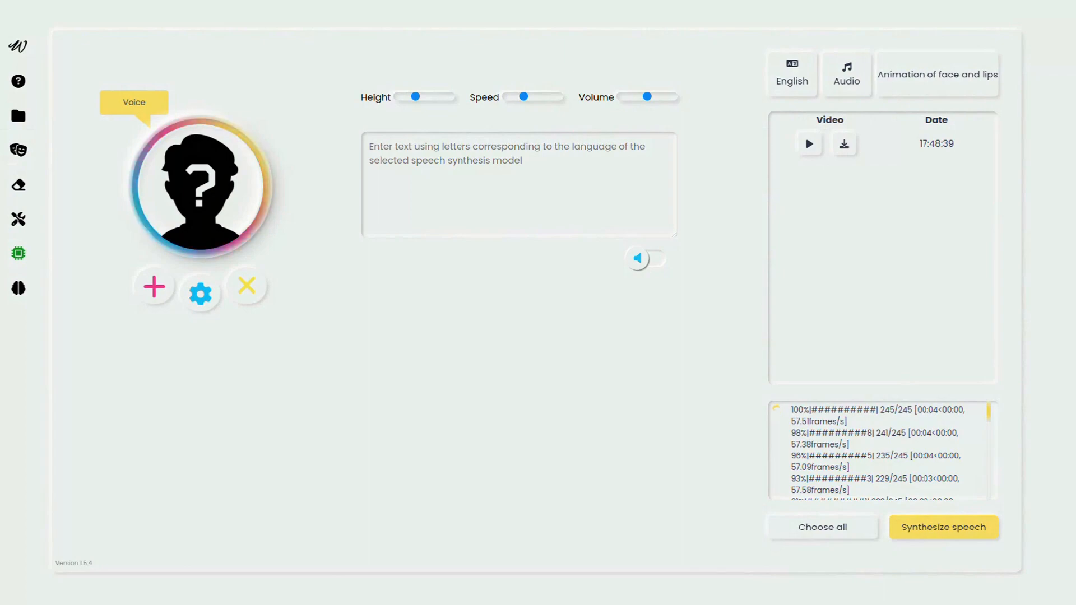
Switch the results list from generated videos to synthesized audio entries.
click(944, 527)
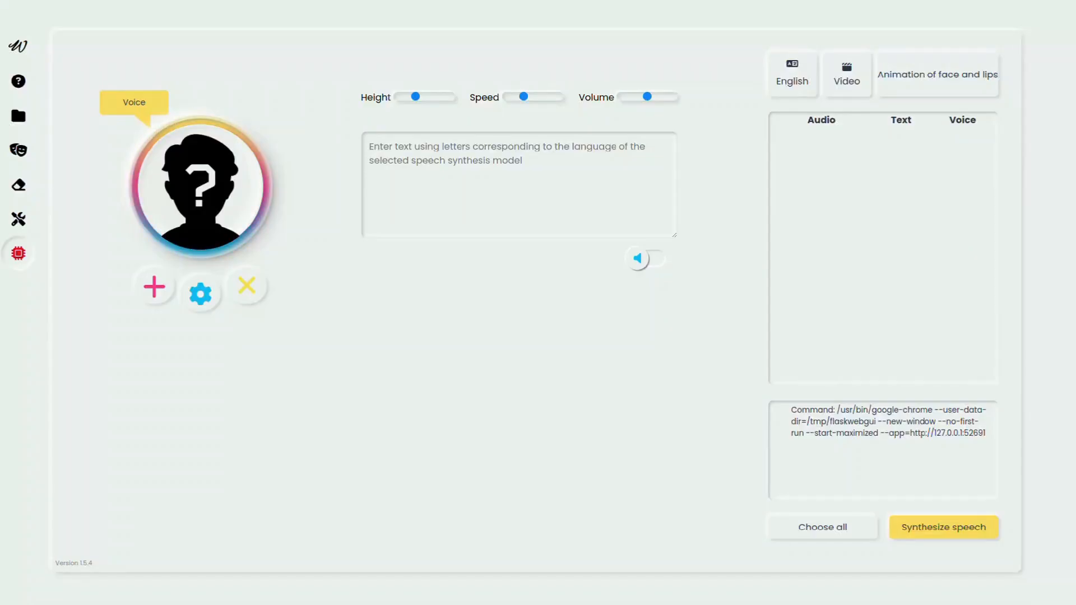
Paint a removal mask over the framed wall picture in the retouching panel and add it.
click(18, 253)
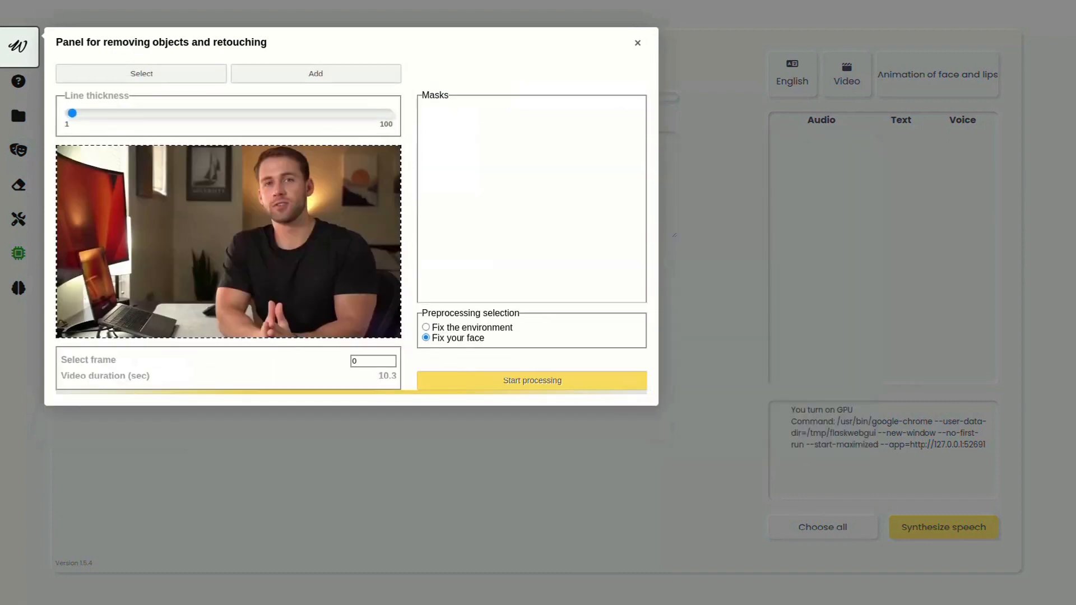
drag(71, 114, 86, 113)
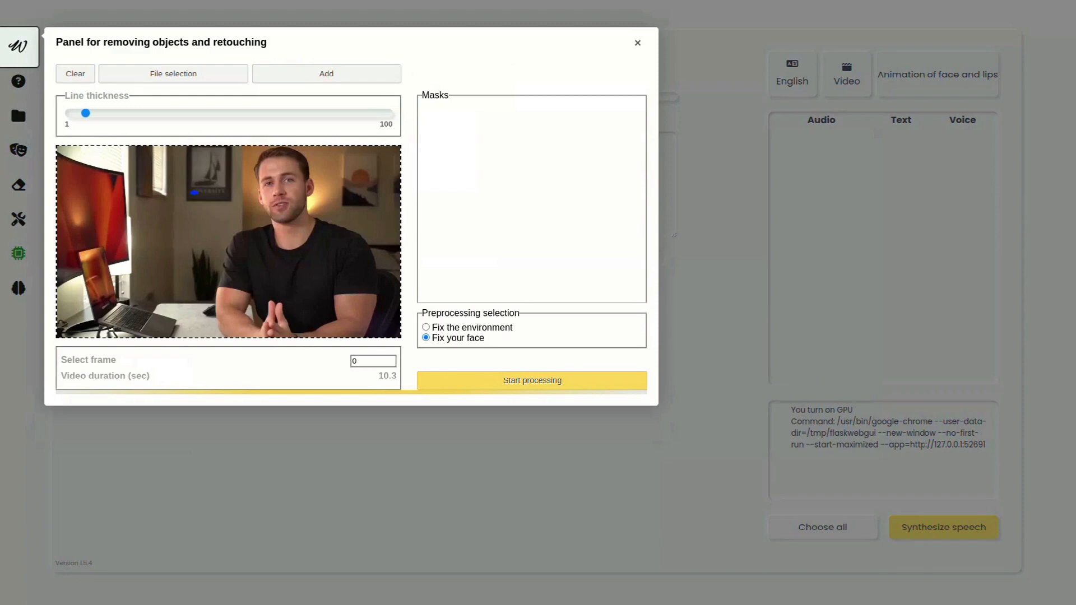
drag(85, 112, 108, 112)
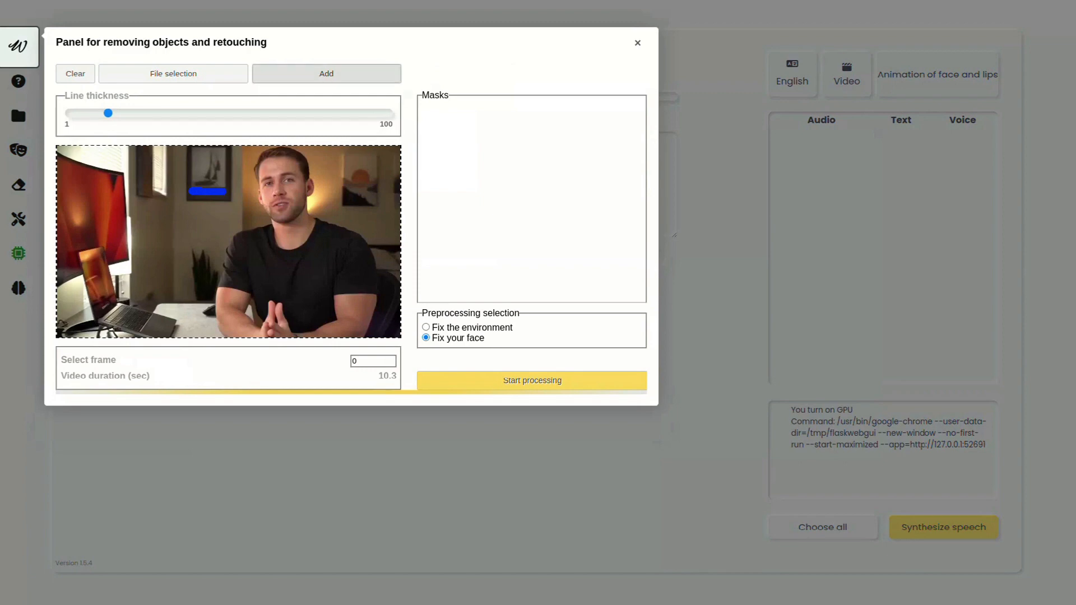
click(326, 74)
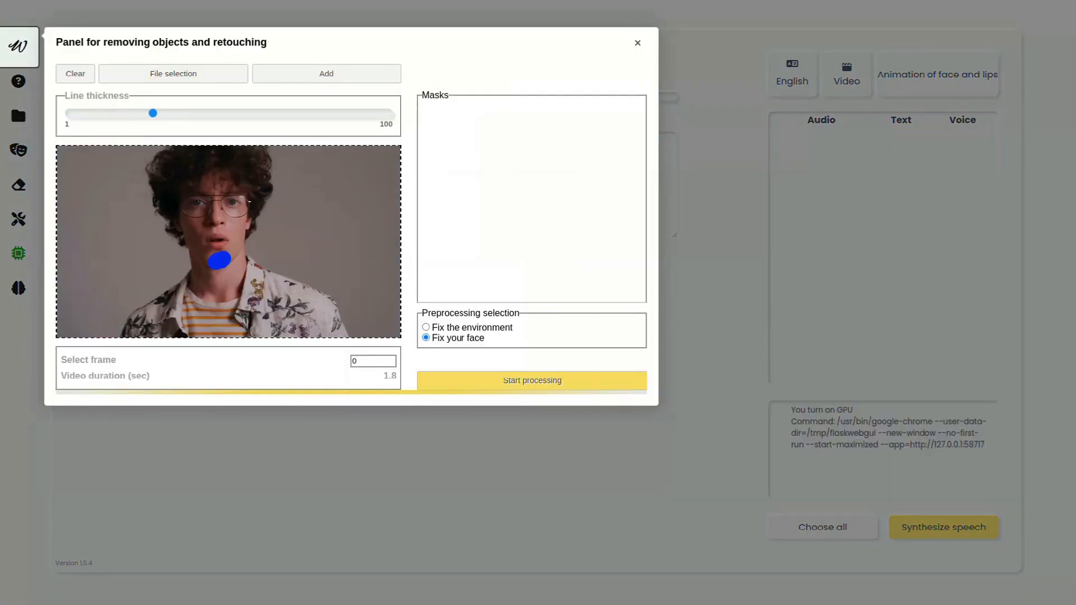
Add masks below the lips for successive time ranges (0.8 and later, up to 1.6 s).
click(326, 74)
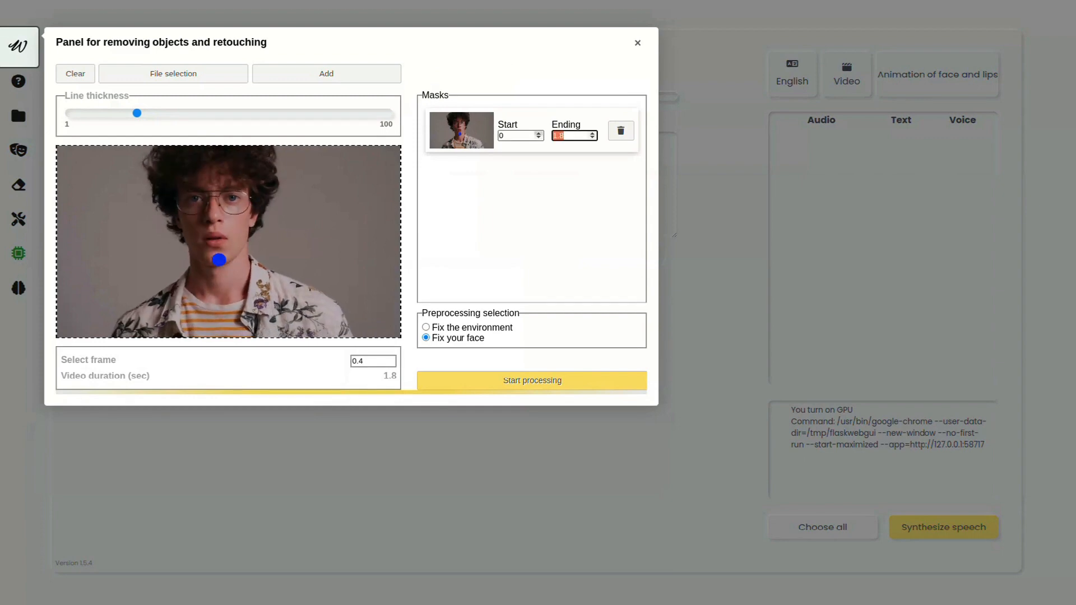
text(0.8)
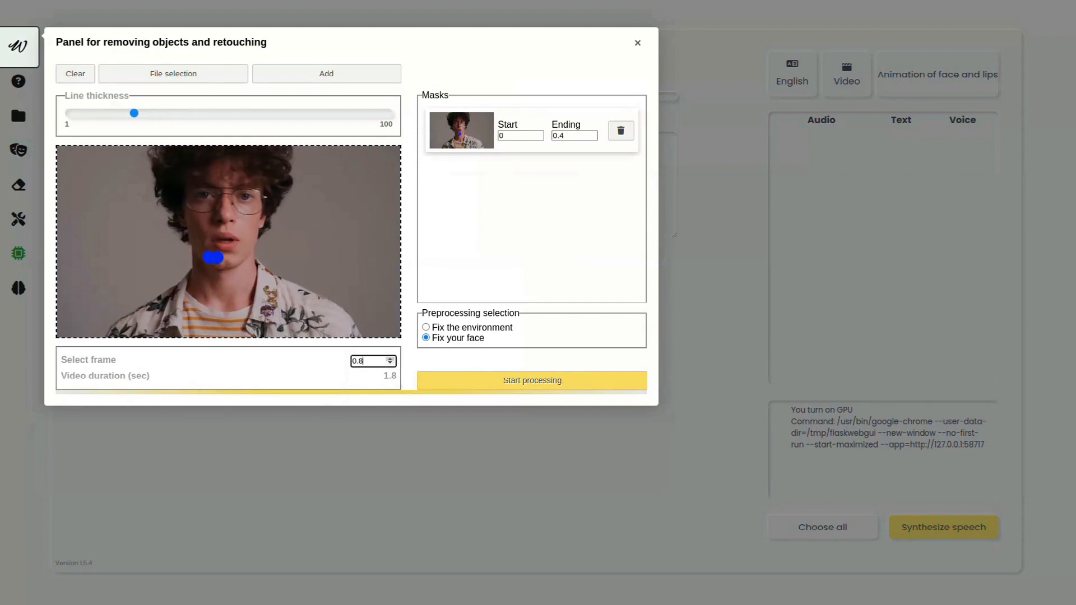
click(326, 74)
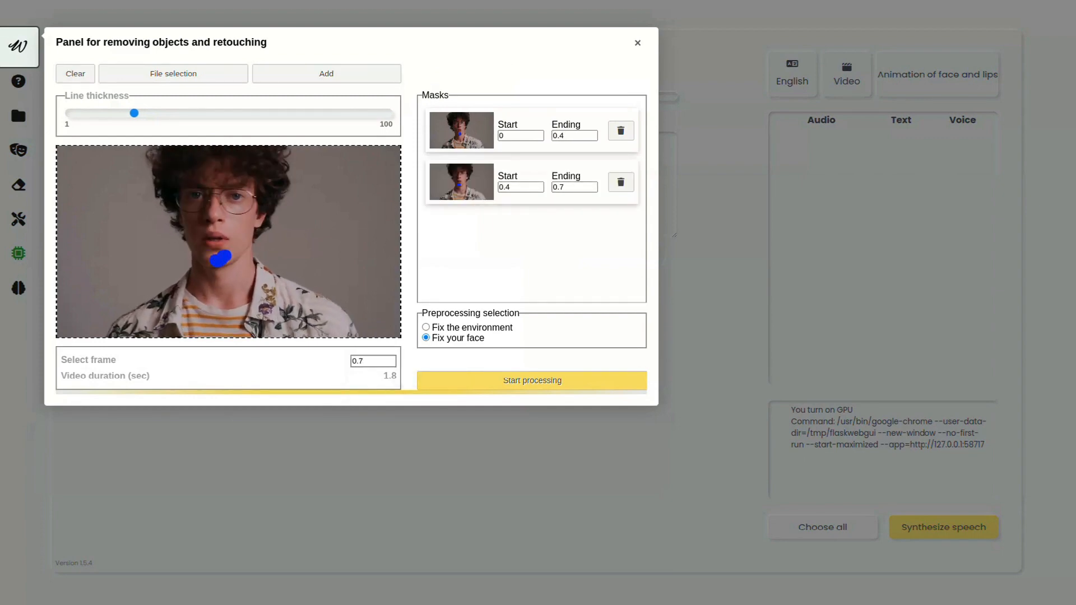
click(326, 74)
text(1.3)
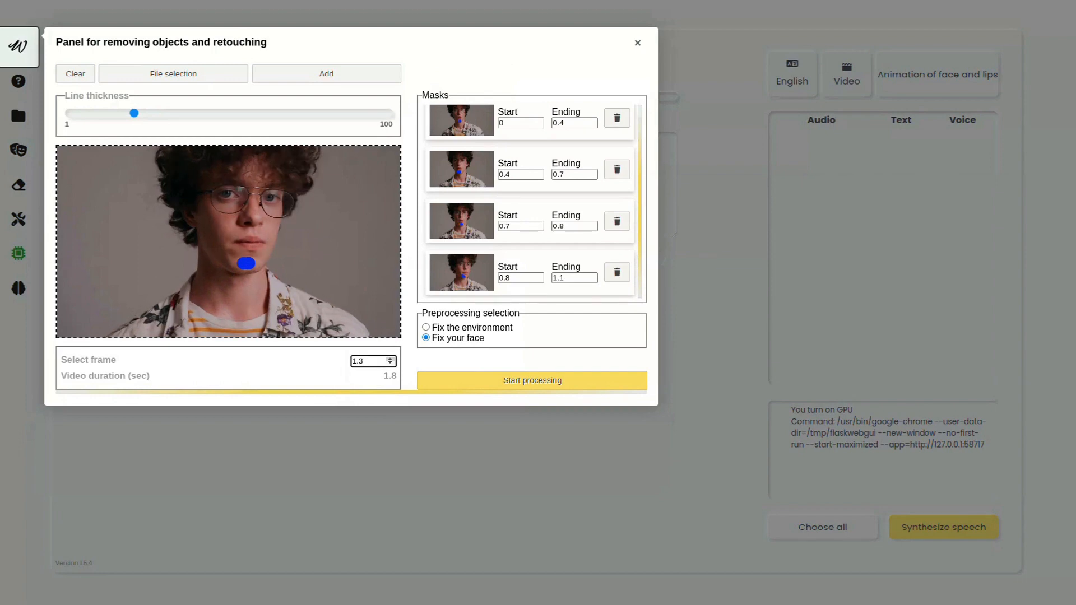
click(391, 357)
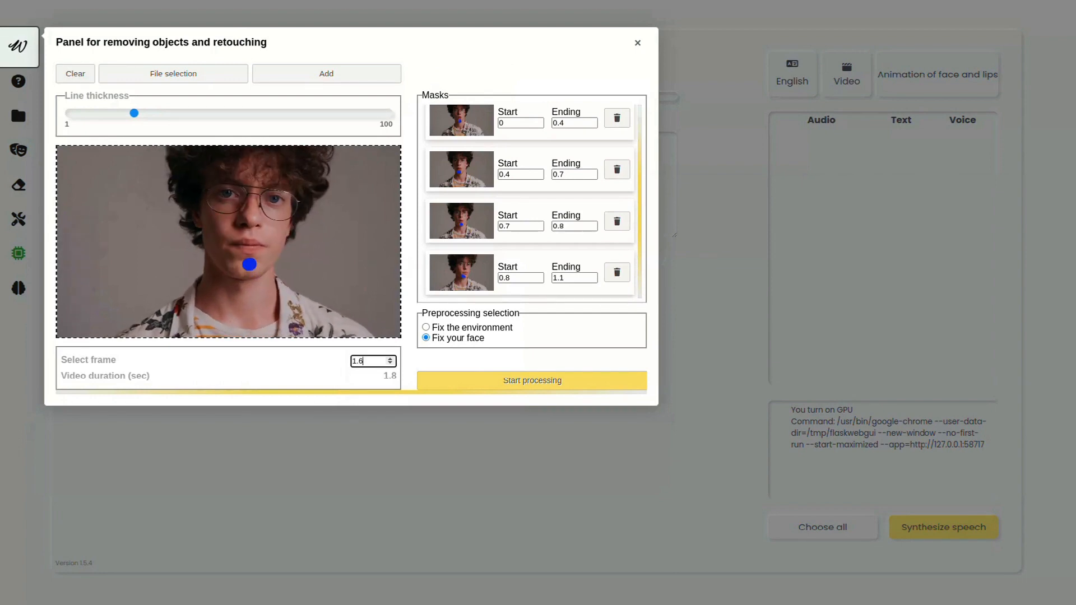
click(389, 358)
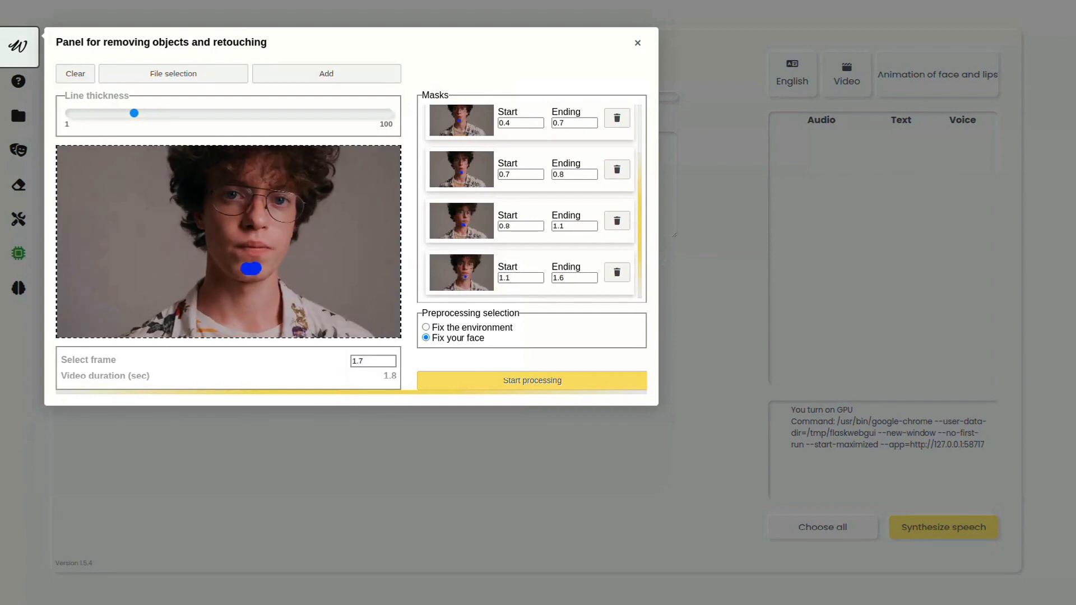
Start processing to remove the masked area from the video.
click(637, 42)
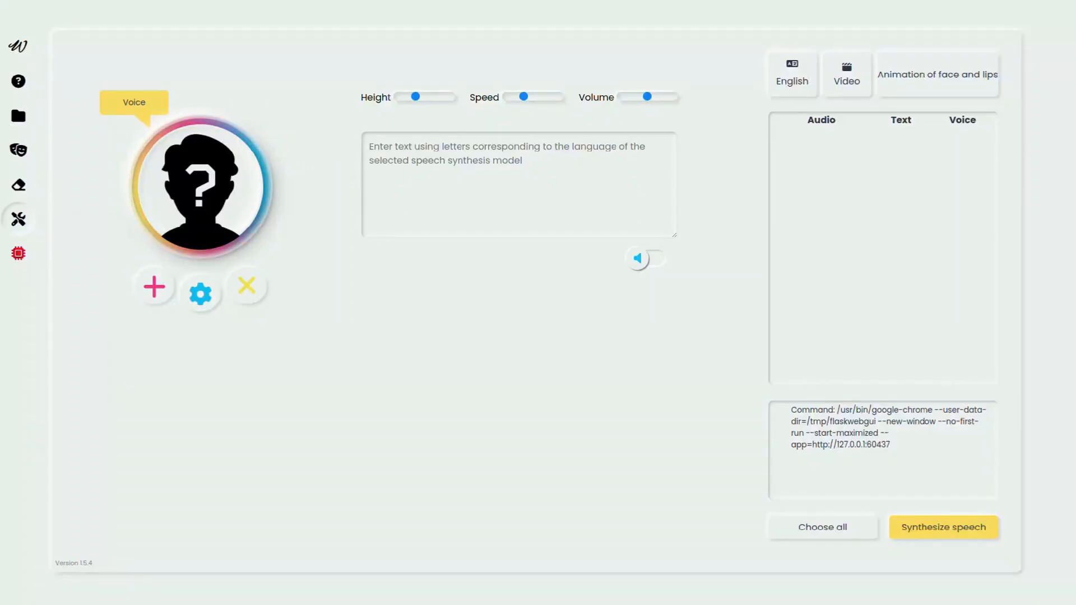
Extract the curly-haired man's video into numbered frame images with Get footage.
click(19, 218)
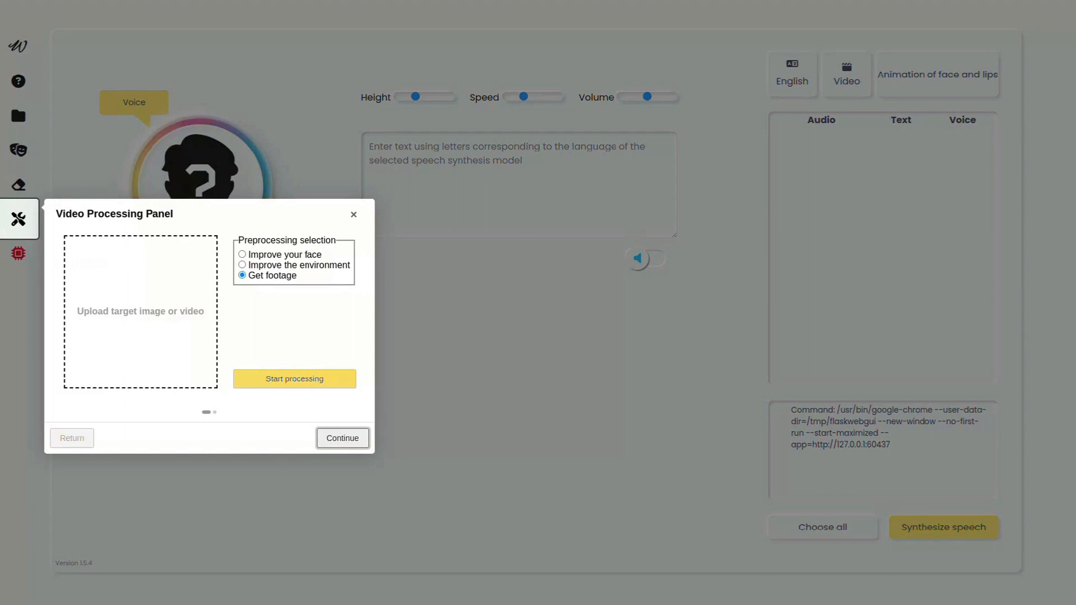
click(140, 311)
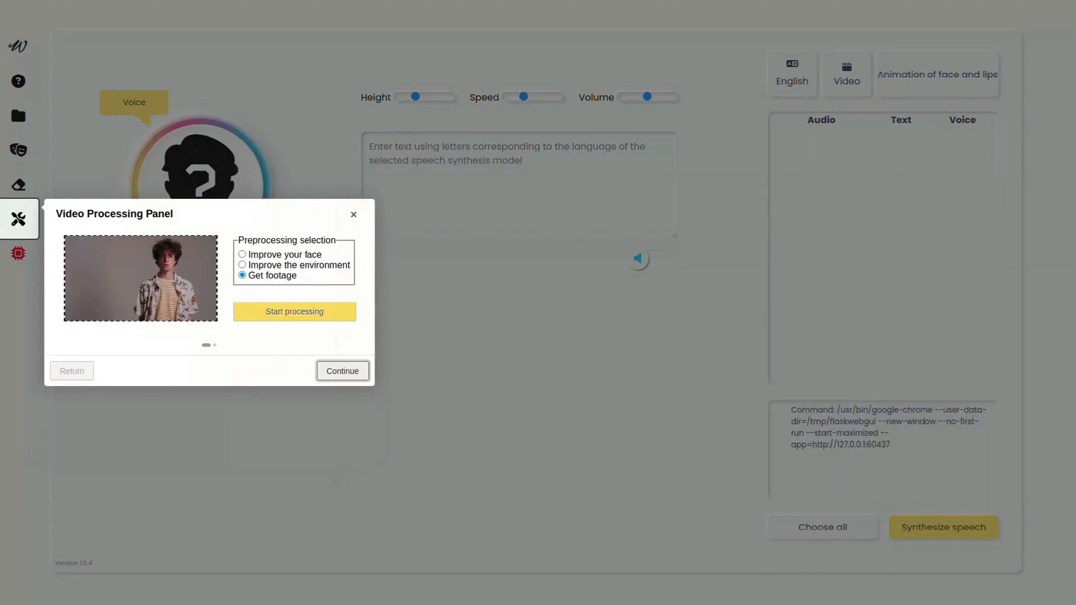
click(294, 312)
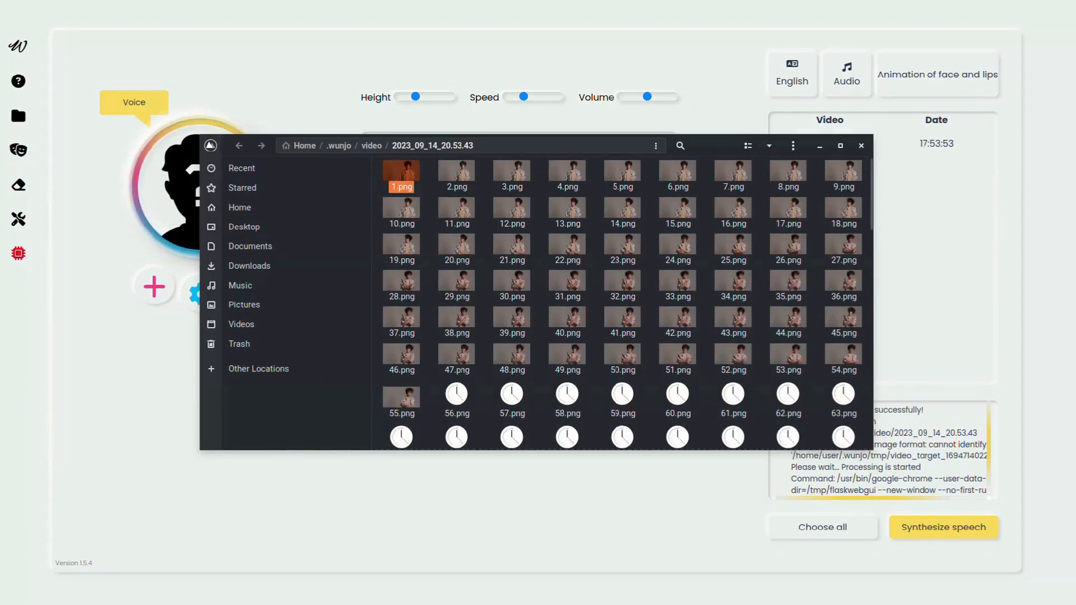
Renumber the 53 frames from 190.png as 1.png onward, then return to Wunjo's video panel.
scroll(down, 3)
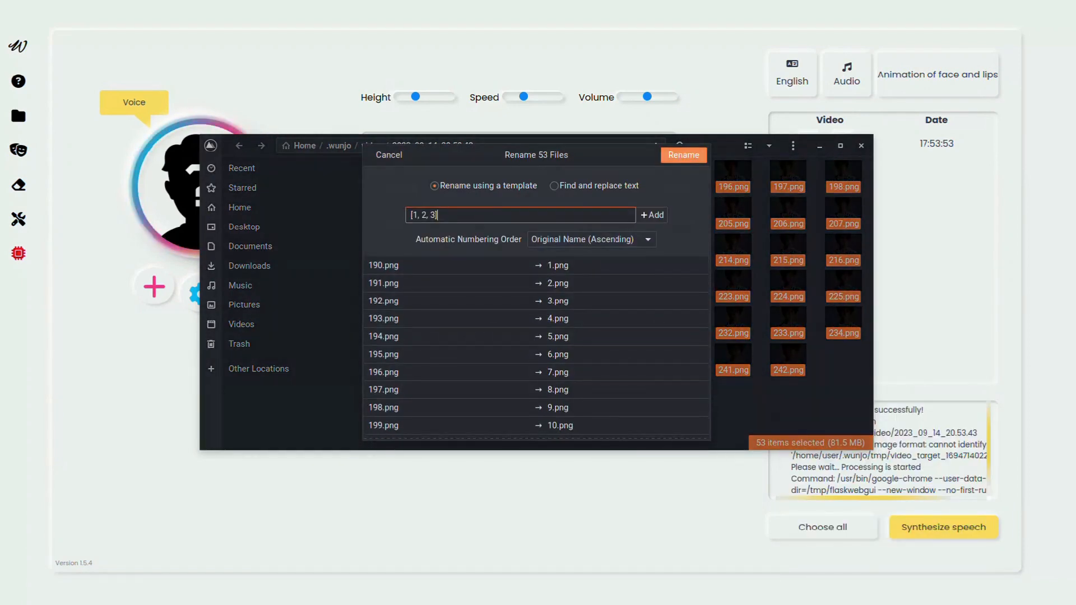
click(682, 155)
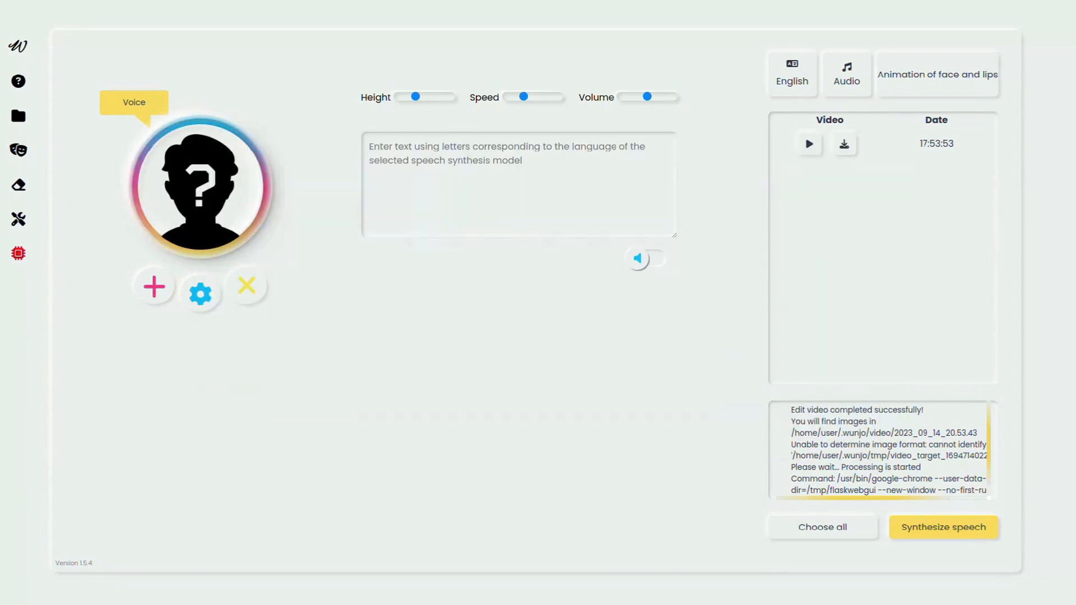
click(19, 219)
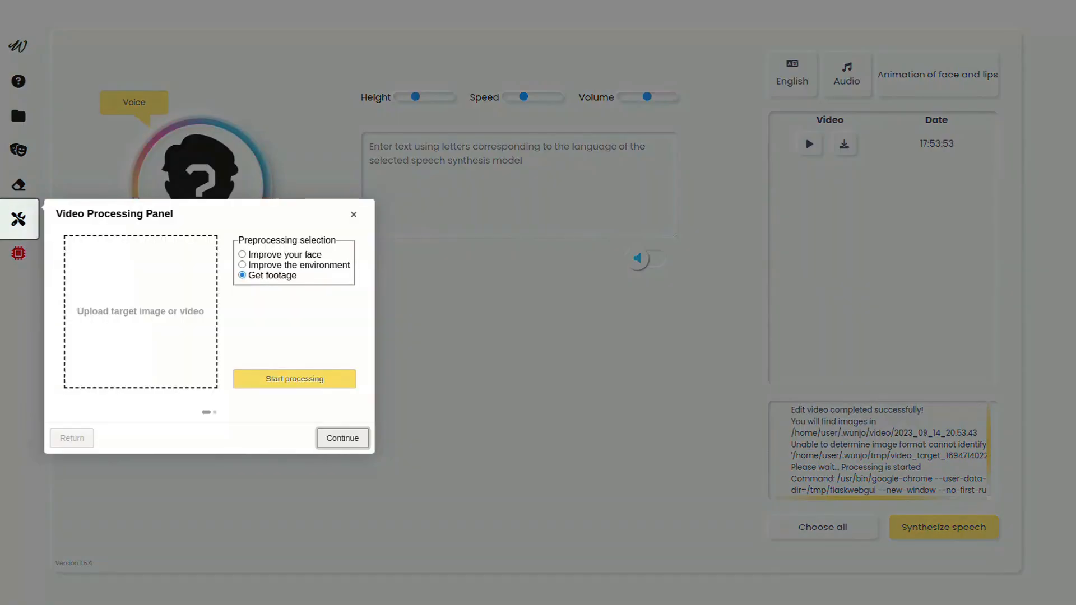